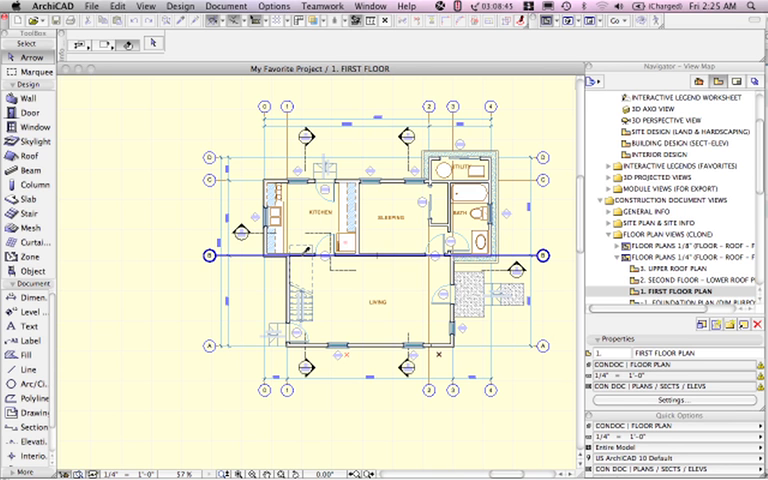
- Show the empty Favorites palette via Window > Palettes beside the first floor plan
click(30, 96)
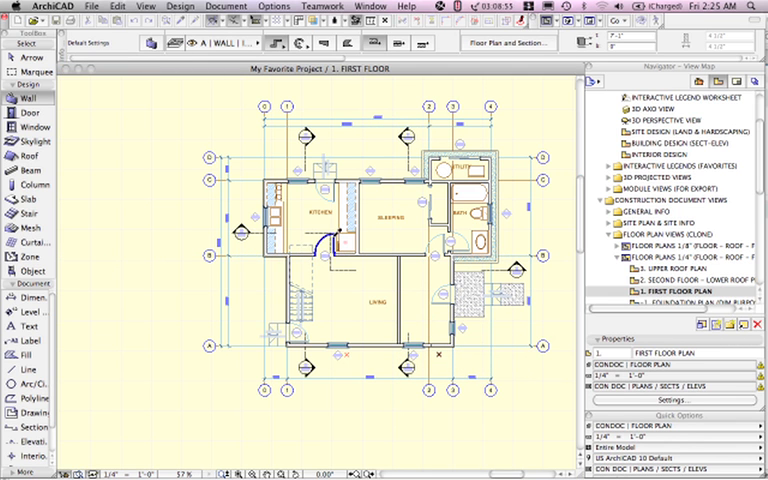
click(32, 112)
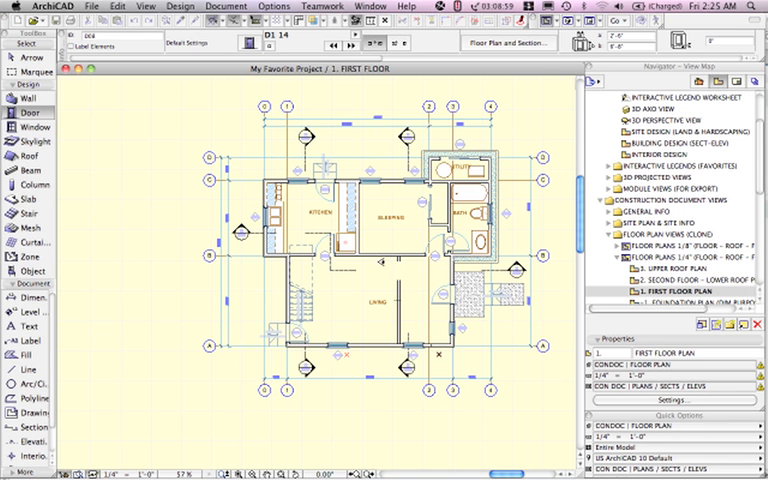
mouse_move(376, 264)
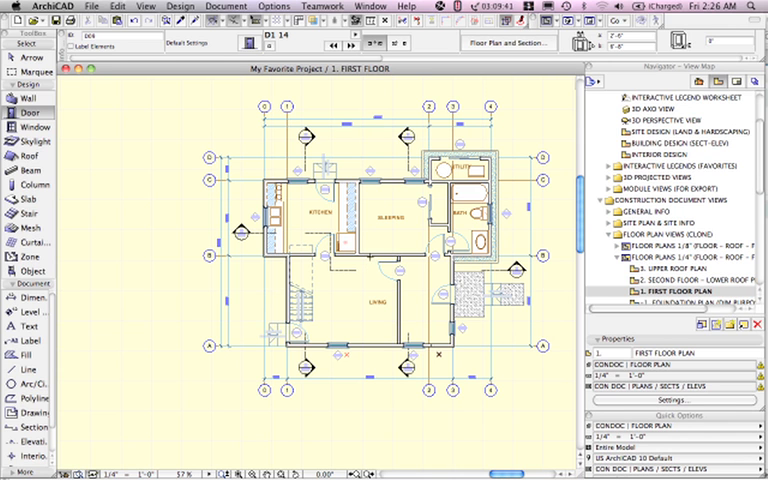
click(370, 6)
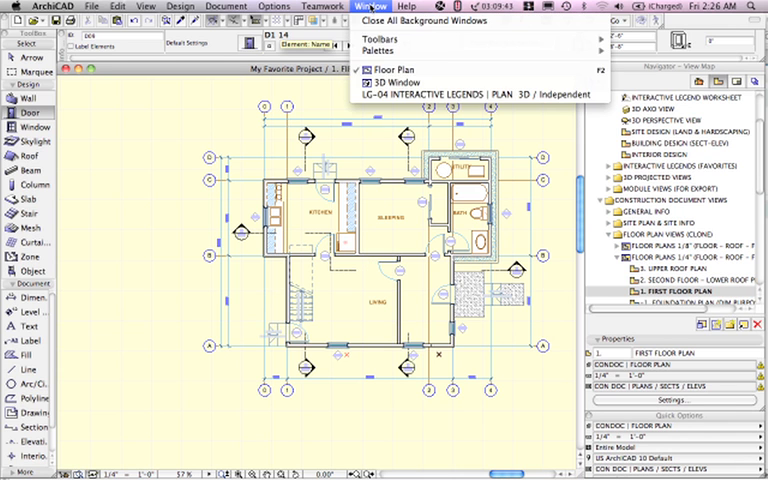
click(388, 48)
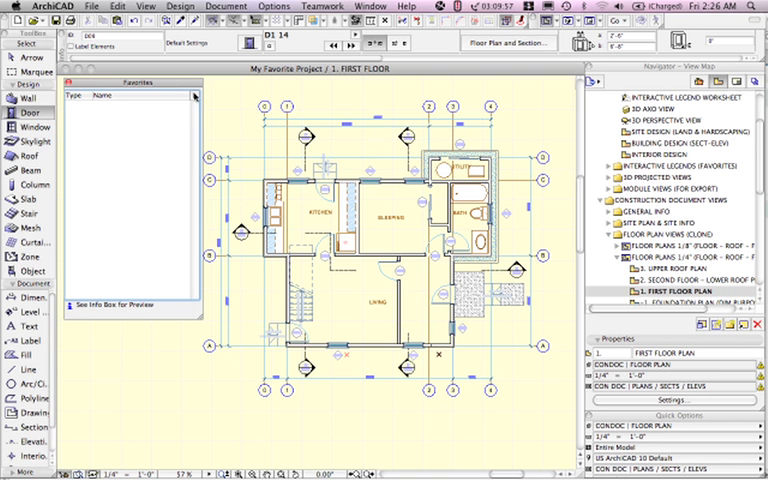
click(196, 96)
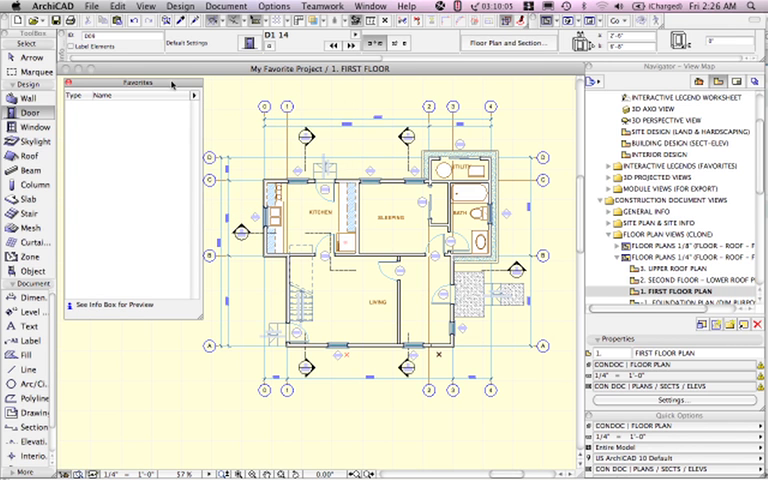
- Save the selected exterior wall as favorite 'Wall 2x6 Stucco w Plywood'
click(32, 100)
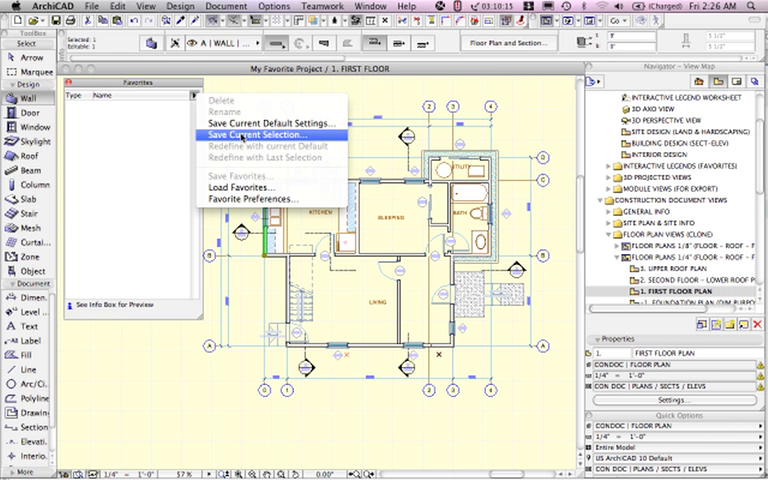
click(268, 136)
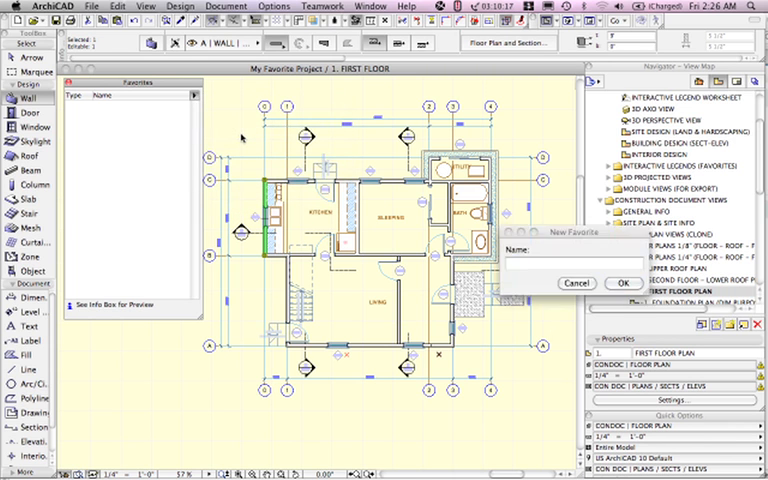
text(Wall 2x6)
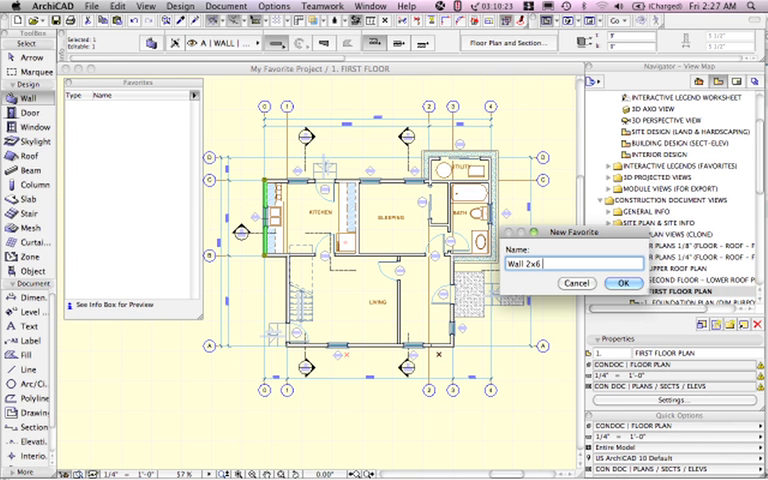
text(Stucc)
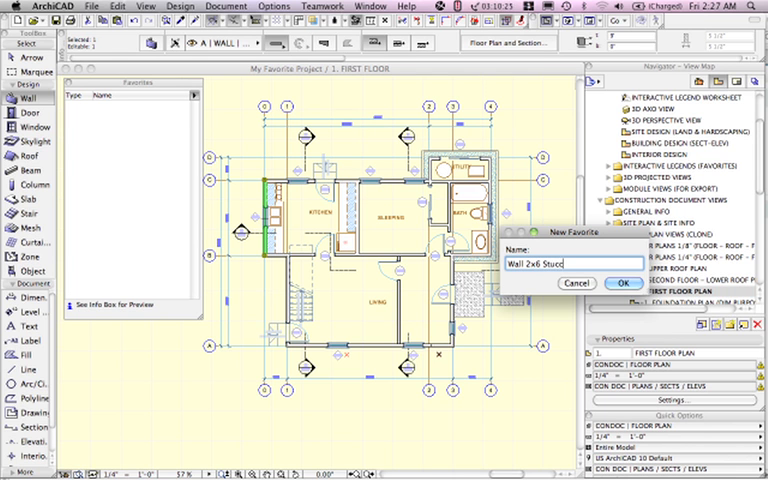
text(o w P)
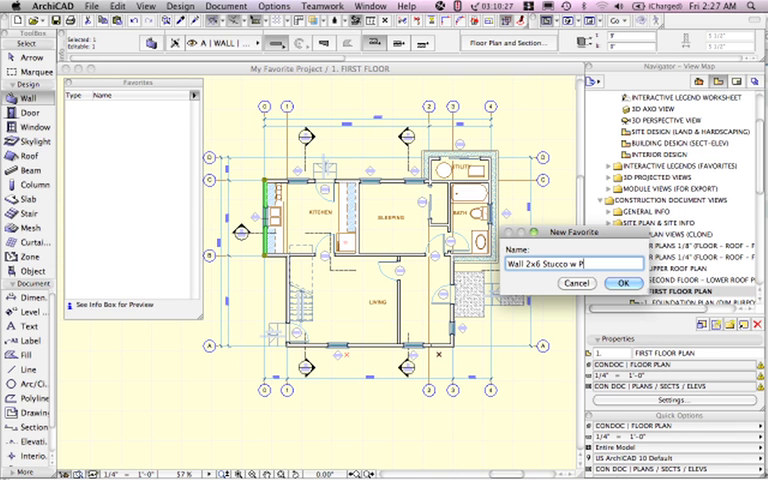
click(624, 284)
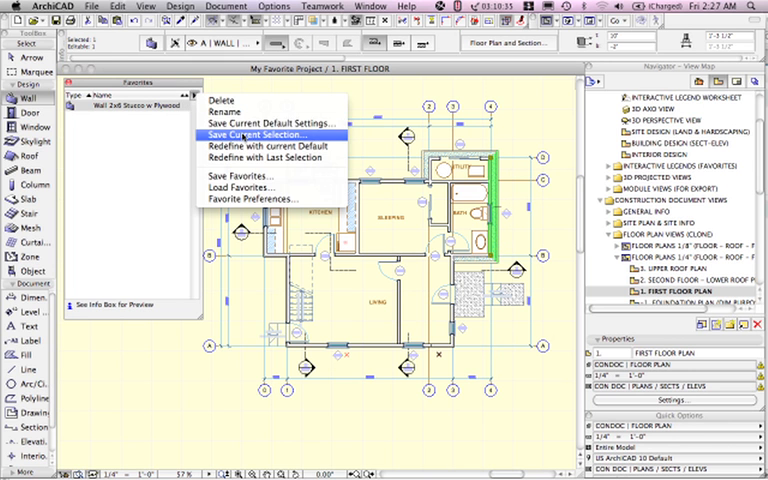
- Save the other wall as favorite 'Wall with Stone Base' and start a third favorite
click(256, 136)
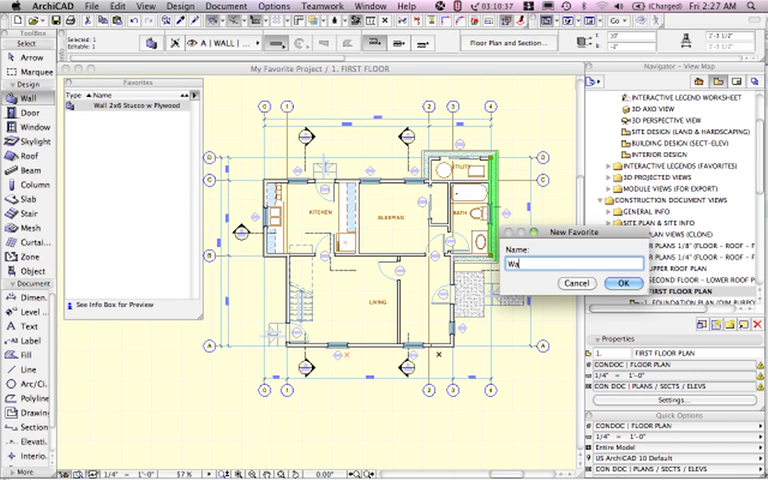
text(ll wit)
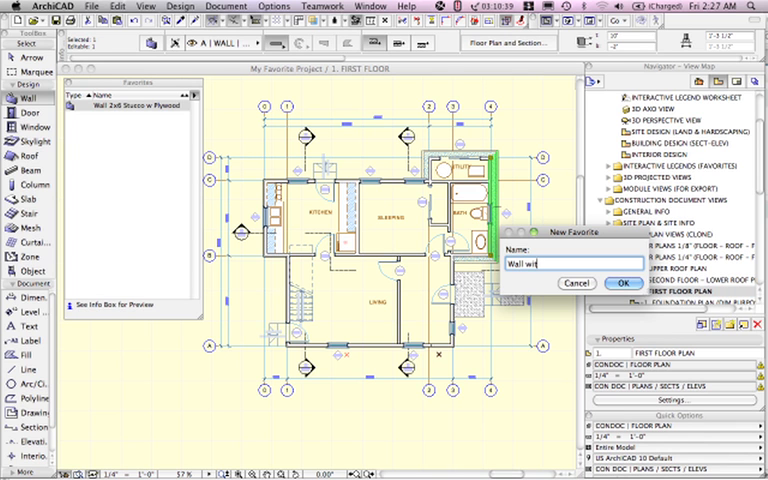
click(624, 284)
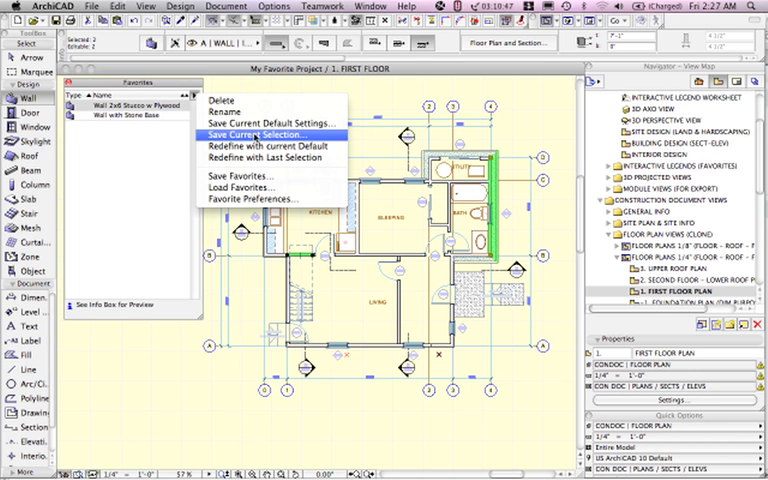
click(258, 132)
text(Int Wall 2x)
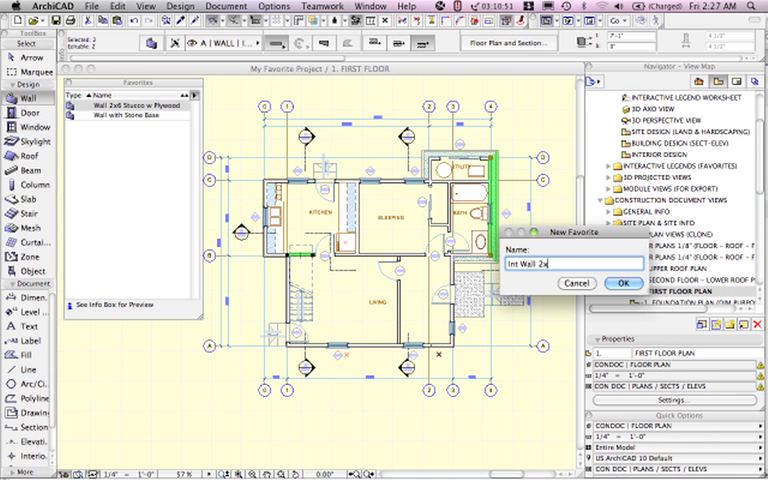
- Save an interior wall favorite, then cancel a duplicate 'Int Wall 2' entry
click(624, 284)
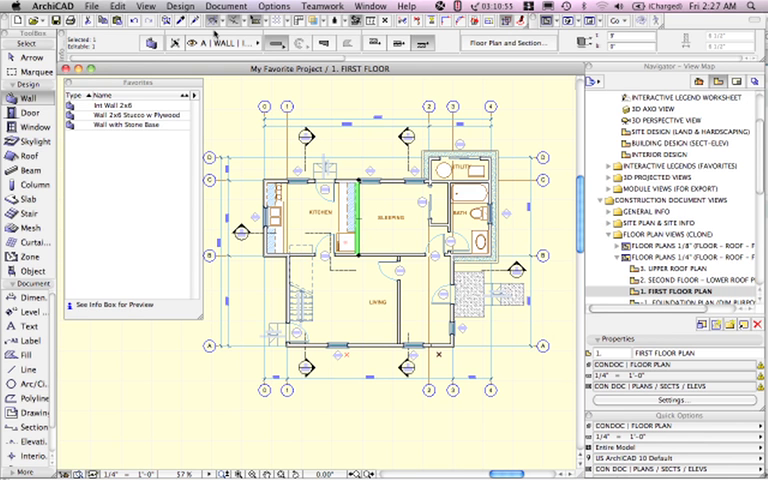
click(196, 96)
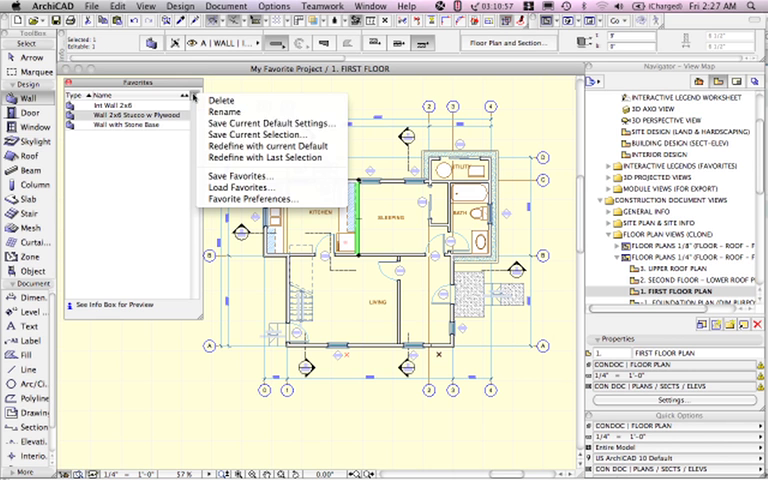
click(242, 188)
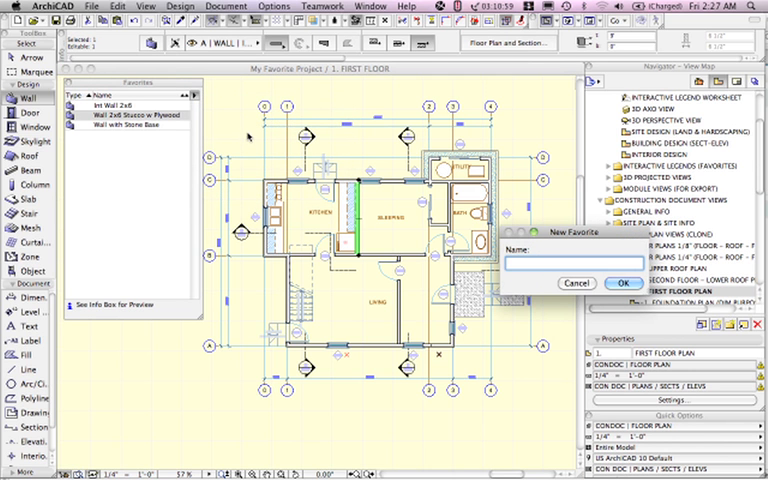
text(Int Wall 2)
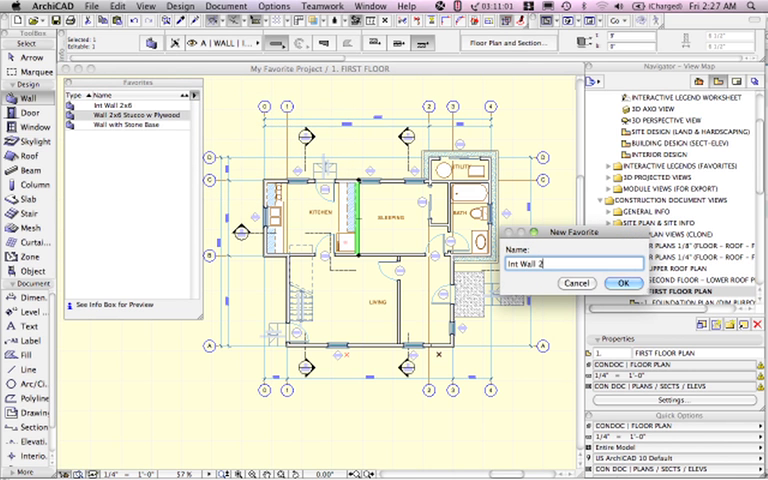
click(624, 284)
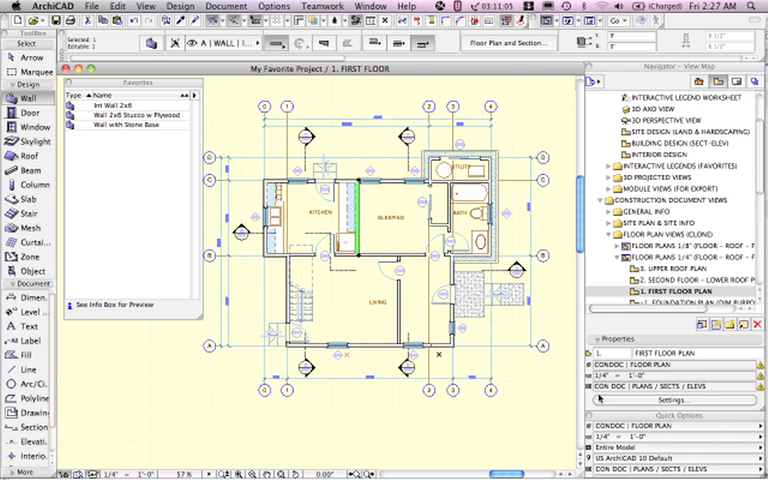
- Rename the interior wall favorite to 'Int Wall 2x4' and save a second interior wall favorite
click(128, 104)
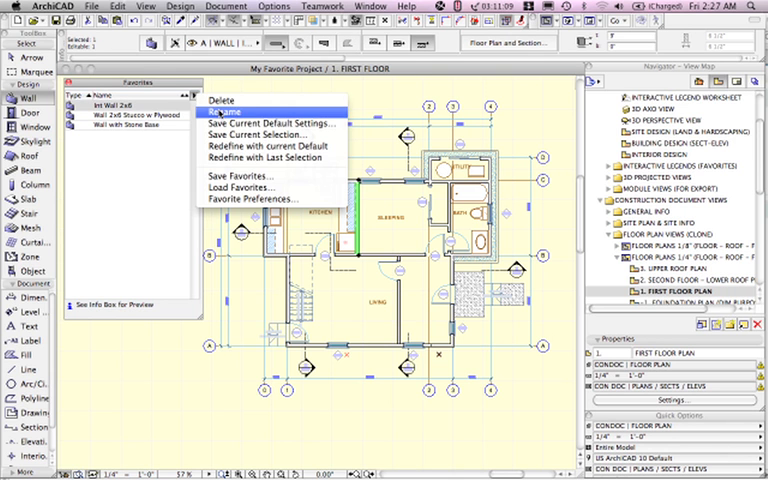
click(224, 104)
text(Int Wall 2x4)
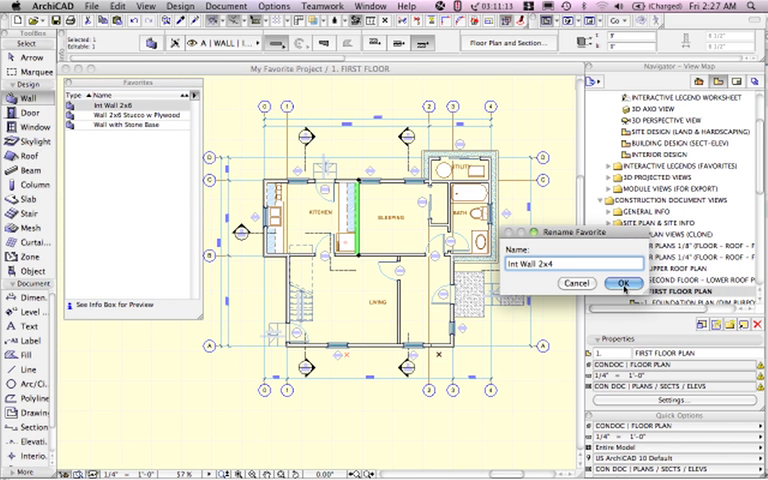
click(622, 284)
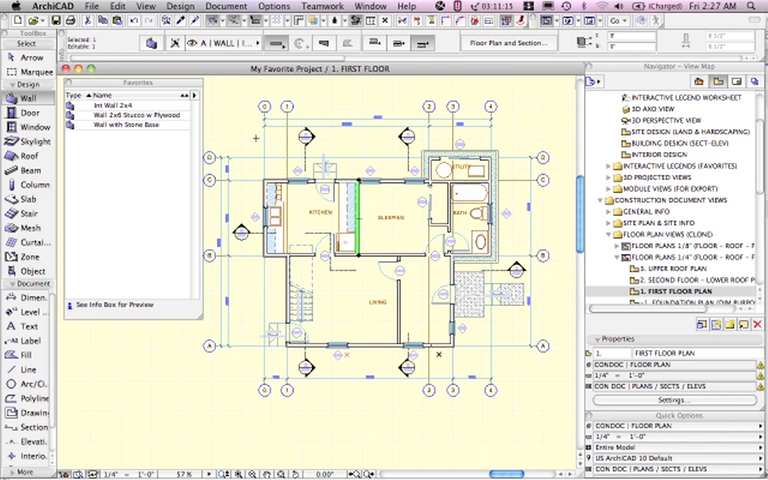
click(200, 100)
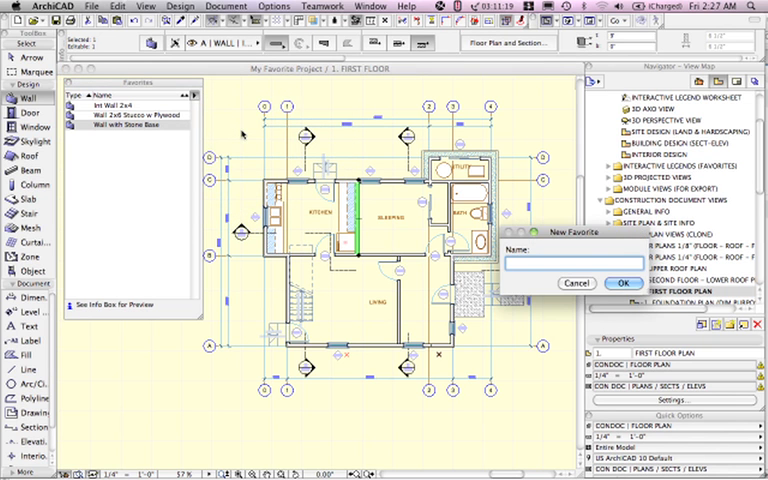
text(Int Wall 2)
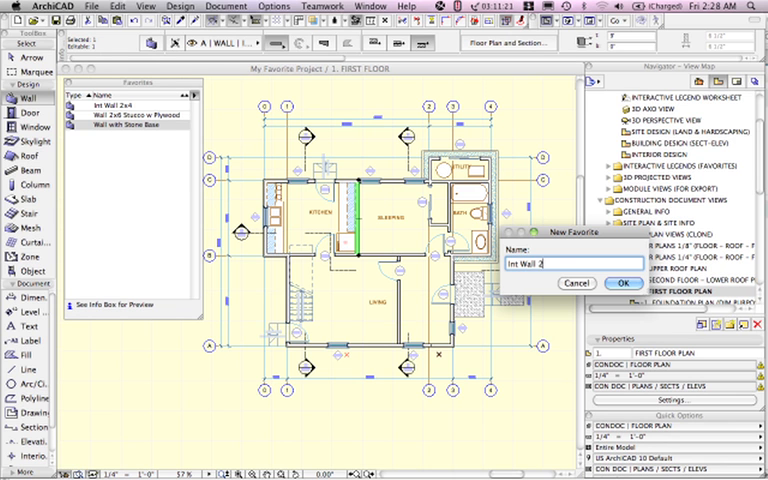
click(624, 284)
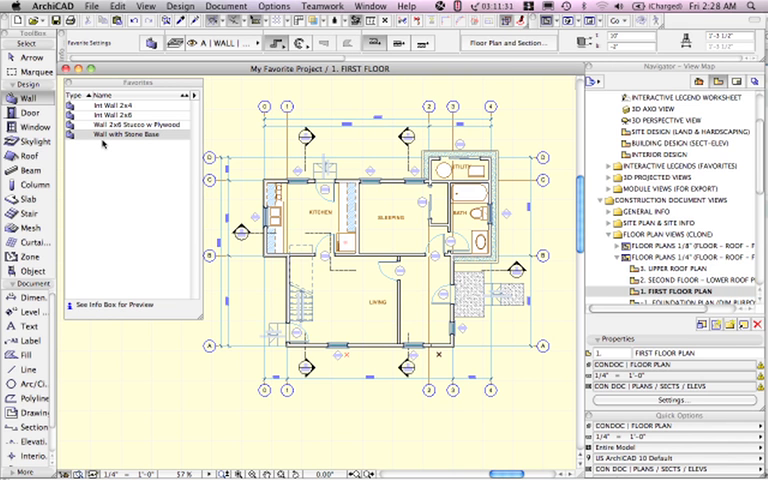
- Save the selected entry door as favorite 'Entry Door'
click(32, 112)
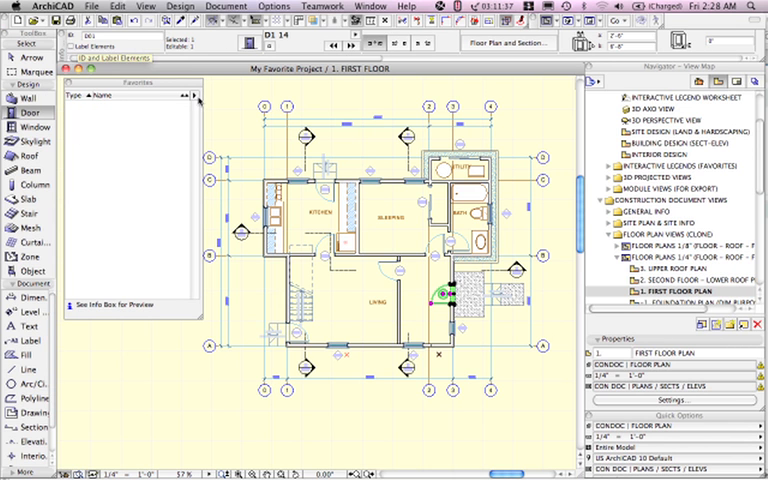
click(184, 94)
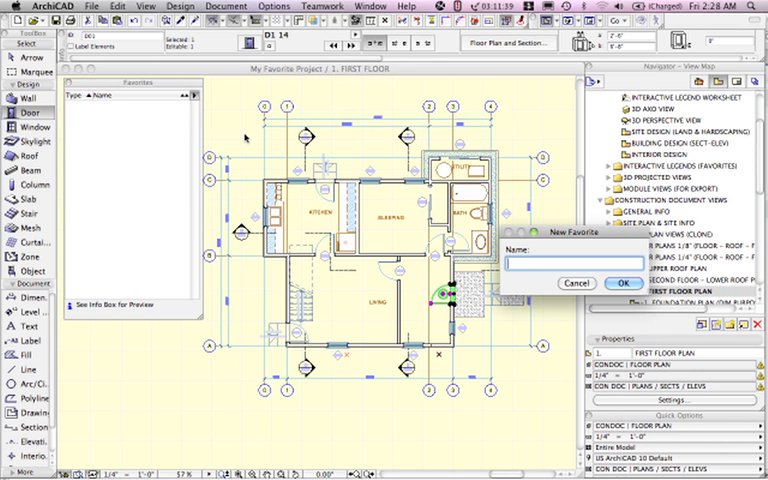
text(Entry Door)
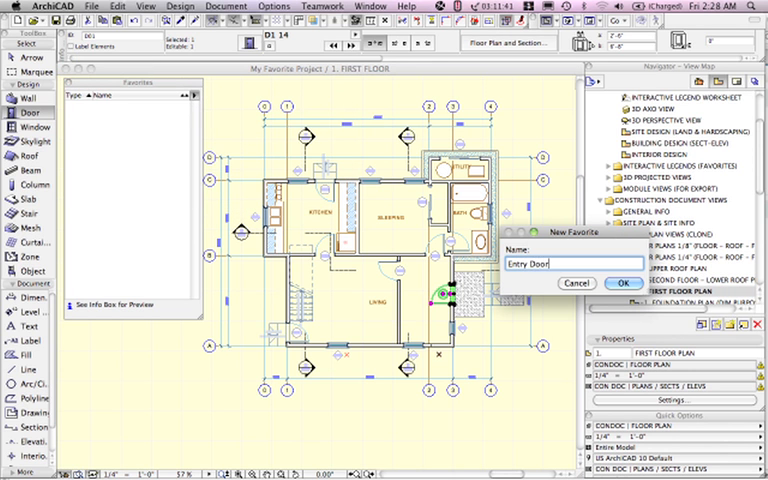
click(624, 284)
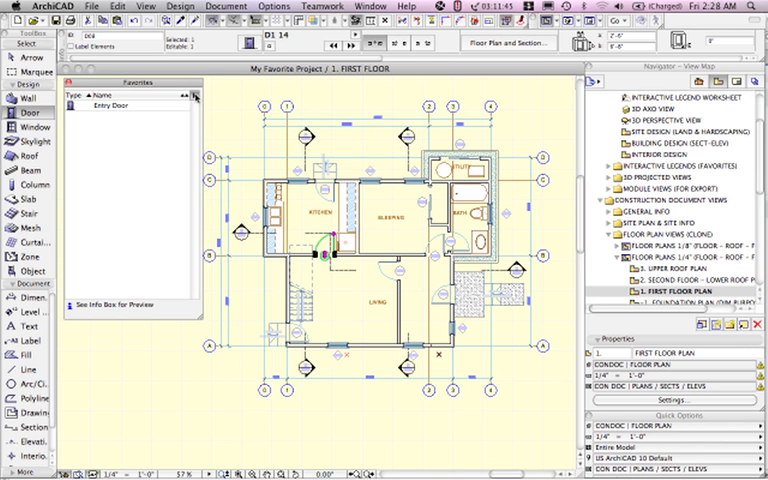
- Save the 'Interior Door' and 'Sliding Doors' favorites from the other doors
click(196, 96)
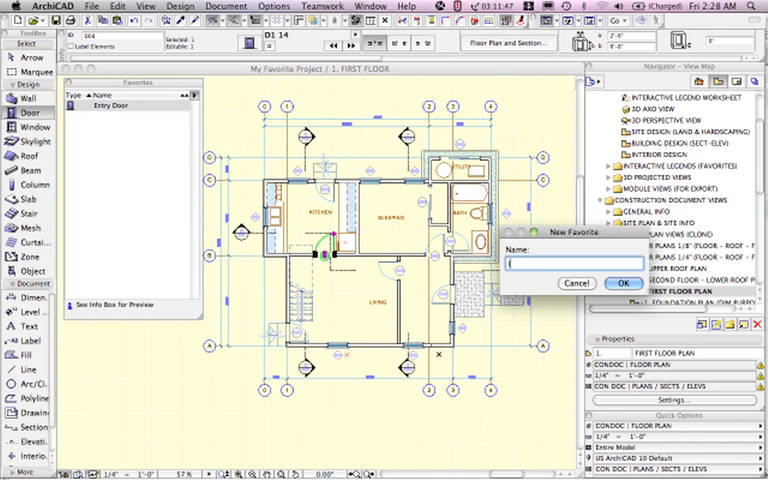
click(624, 284)
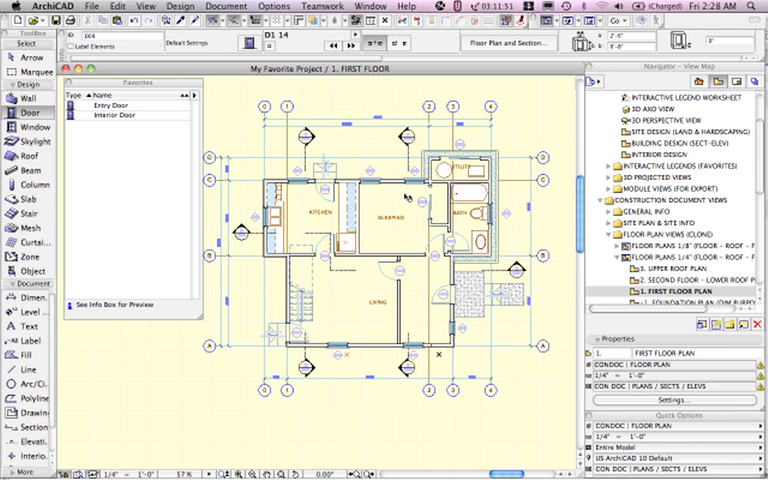
click(424, 200)
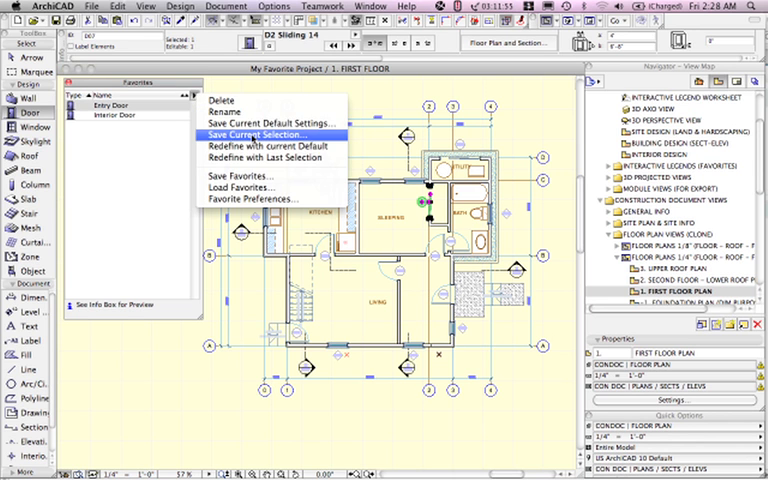
click(268, 134)
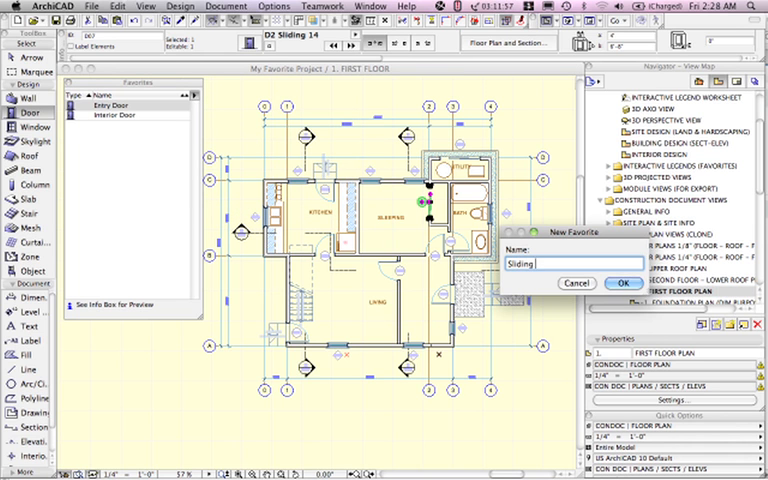
click(624, 284)
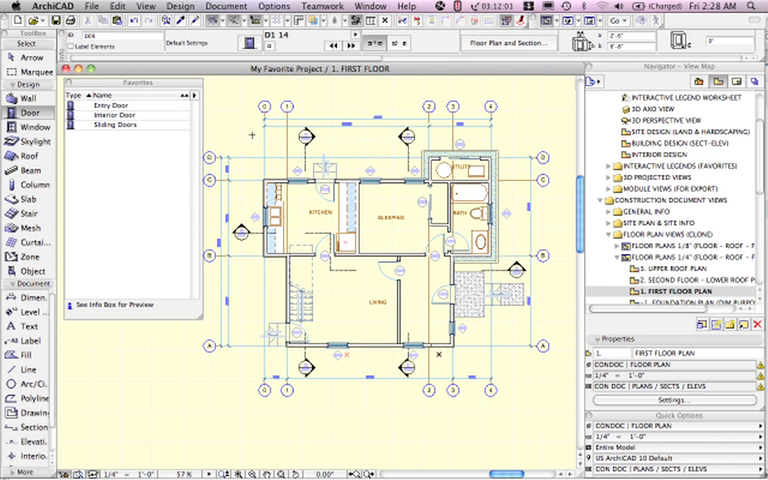
- Switch to the 3D view and save the selected window as 'Casement 2-6 x 5-0'
double_click(652, 108)
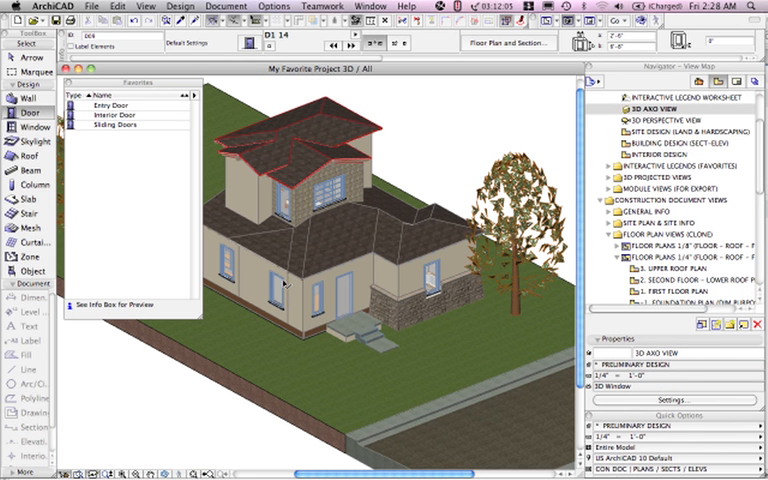
click(278, 300)
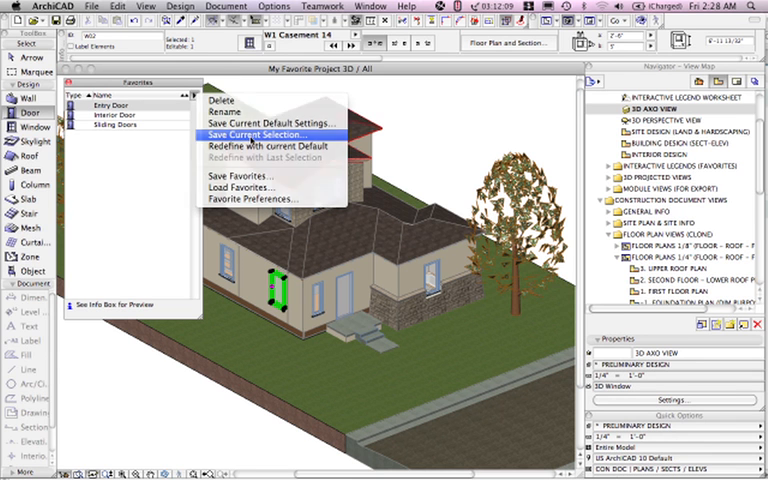
click(262, 134)
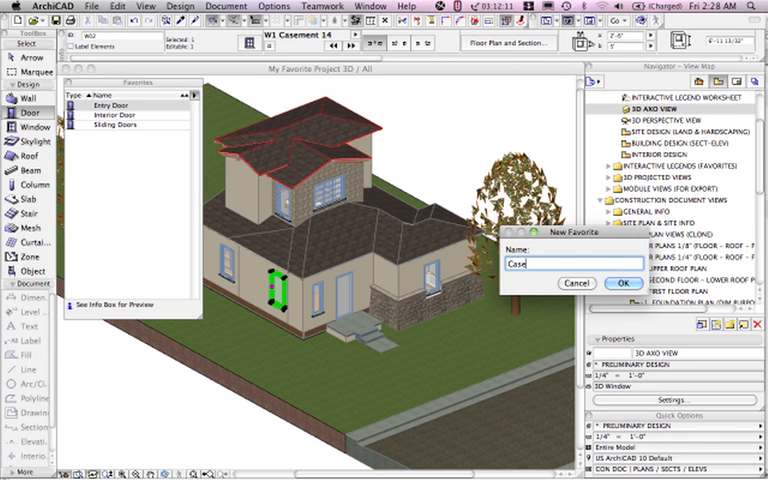
text(Casement 2-)
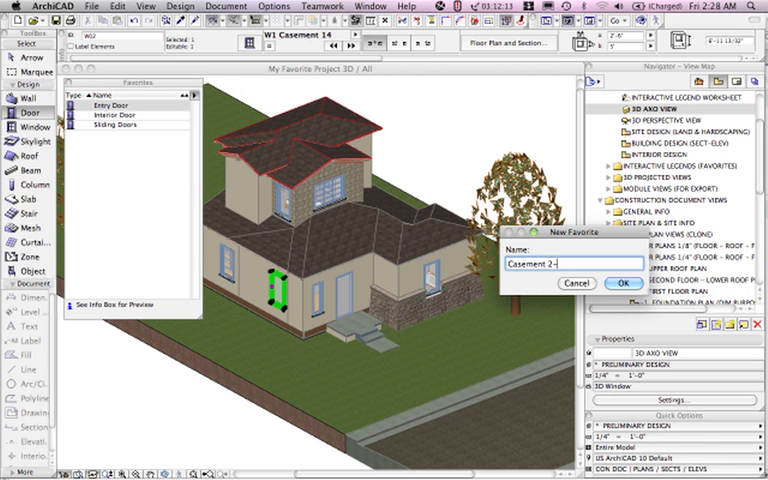
text(6 x 5-0)
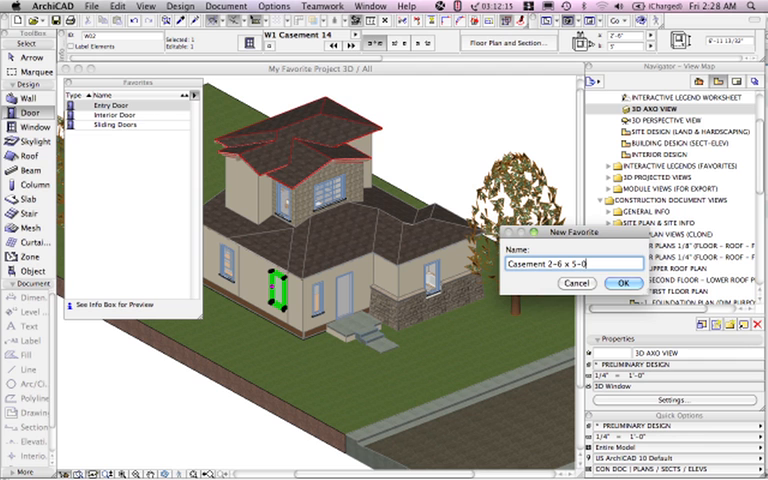
click(620, 284)
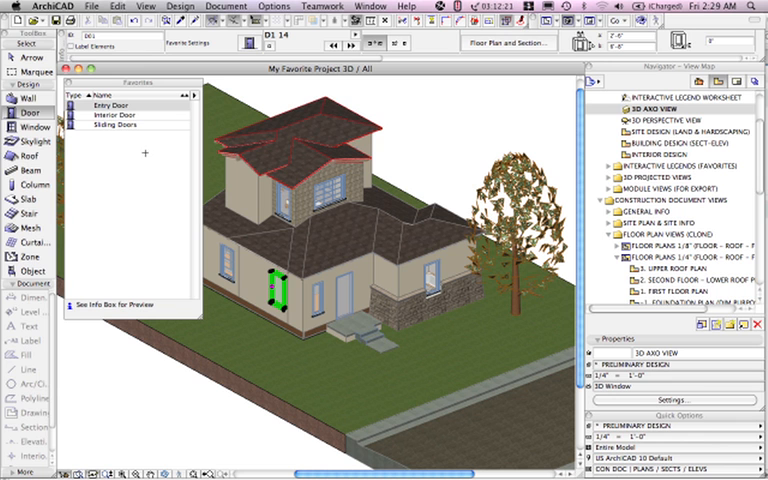
- Filter the Favorites palette to list only window favorites
click(112, 112)
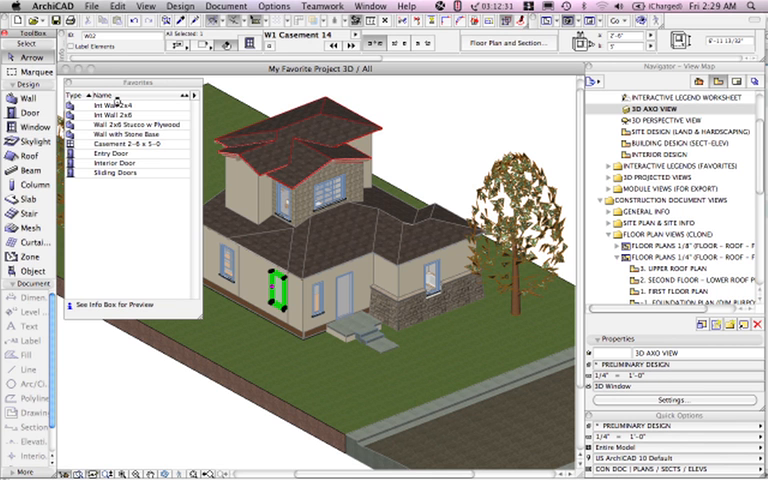
click(130, 144)
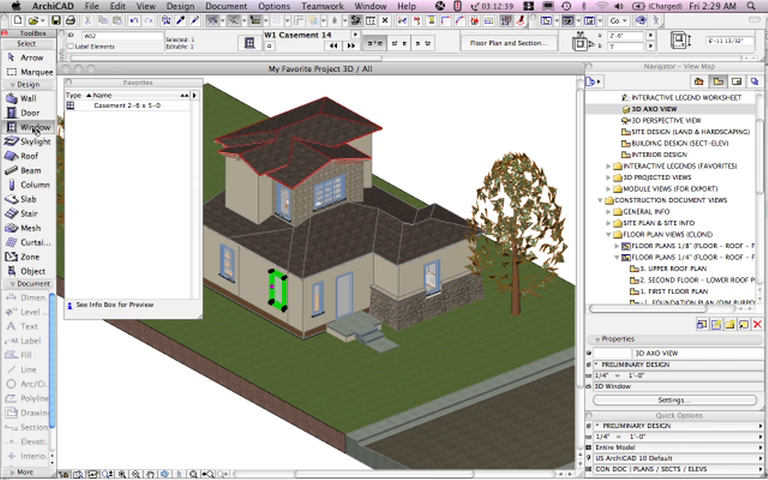
- Save the window by the entrance as favorite 'Casement 1-4 x 5-0'
click(324, 288)
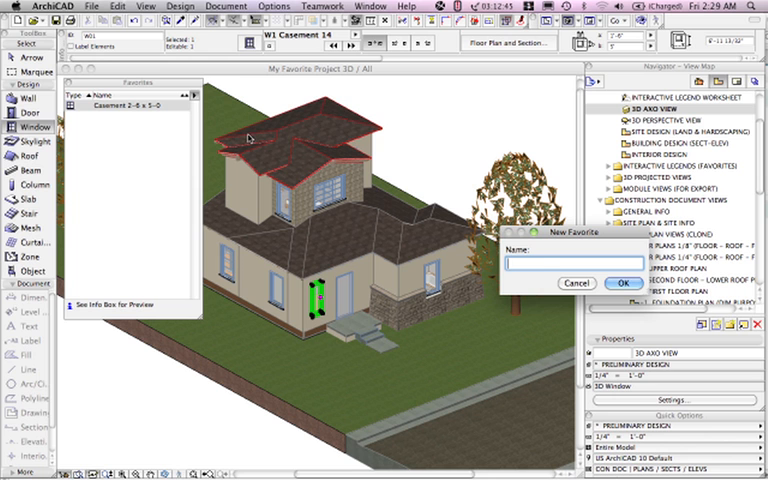
text(Casement 1)
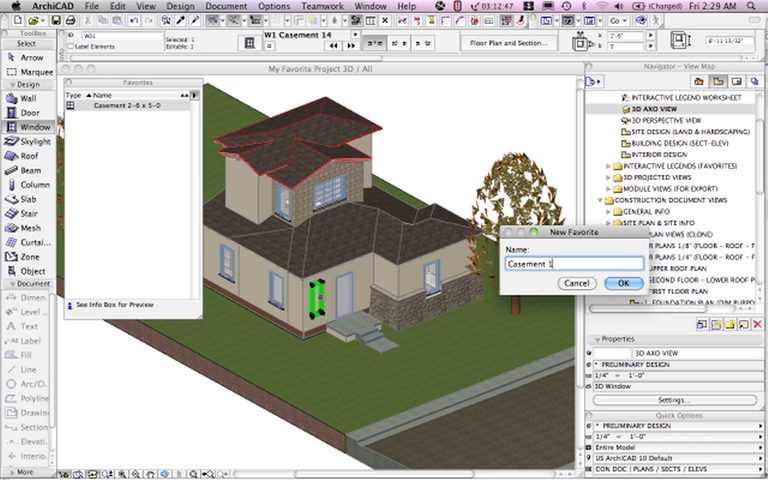
click(622, 284)
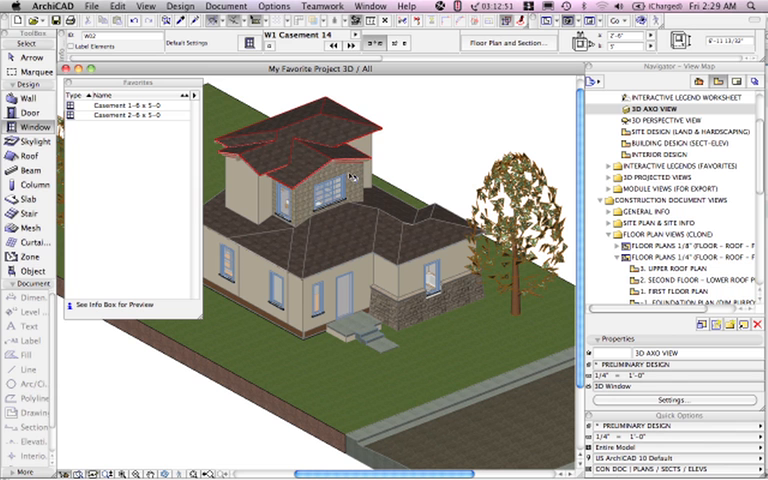
- Save the upper gable window as a further casement favorite
click(336, 184)
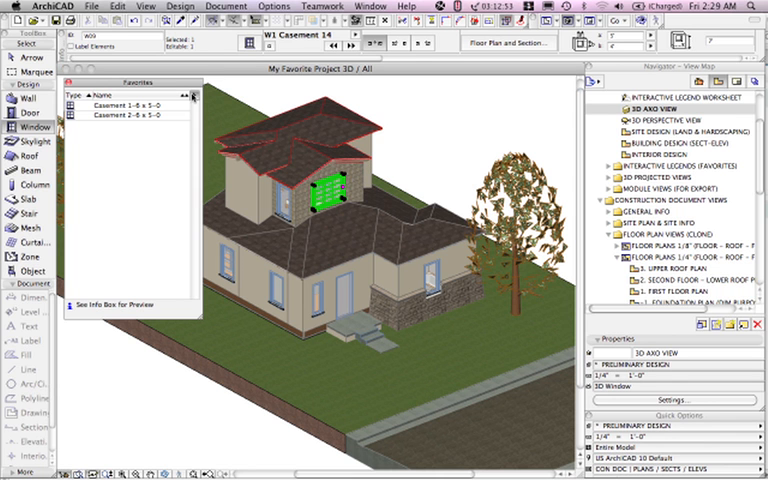
click(188, 96)
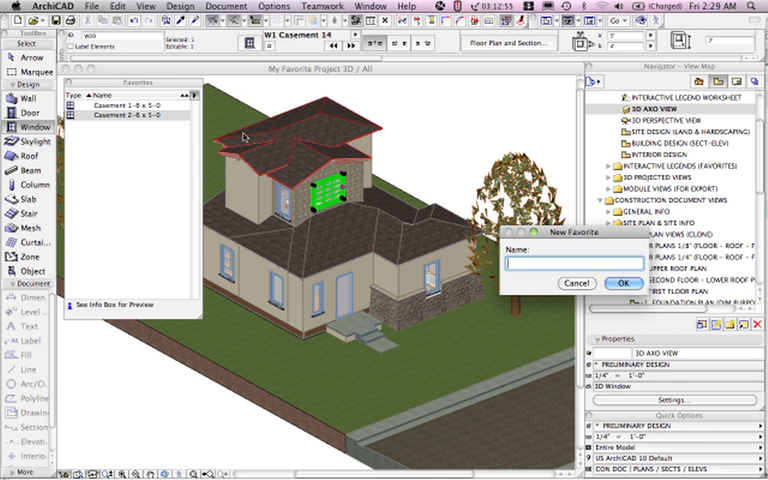
text(Casement 5-0 x 4-0 with)
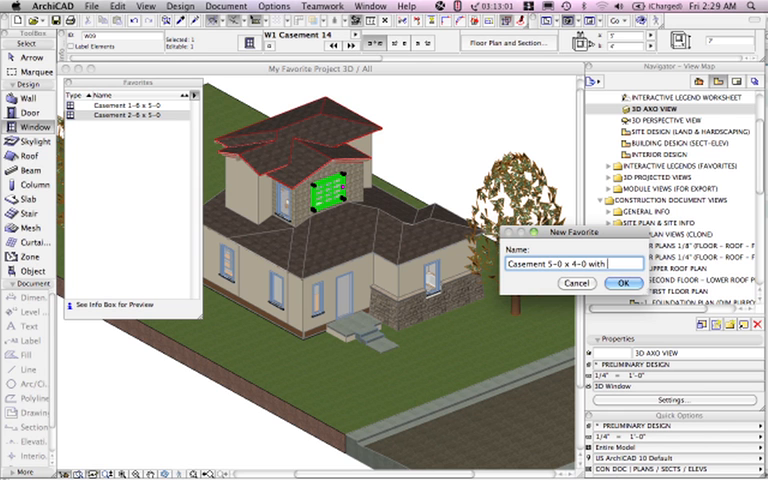
click(622, 284)
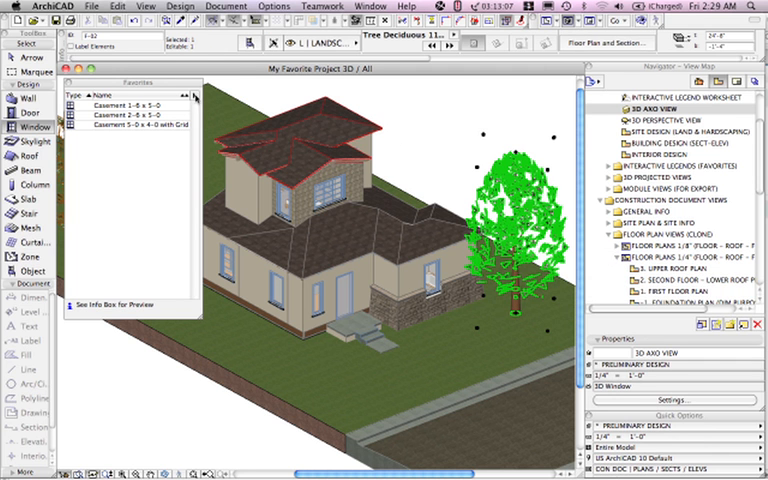
- Save the selected tree as favorite 'Tree' and return to the first floor plan
click(194, 96)
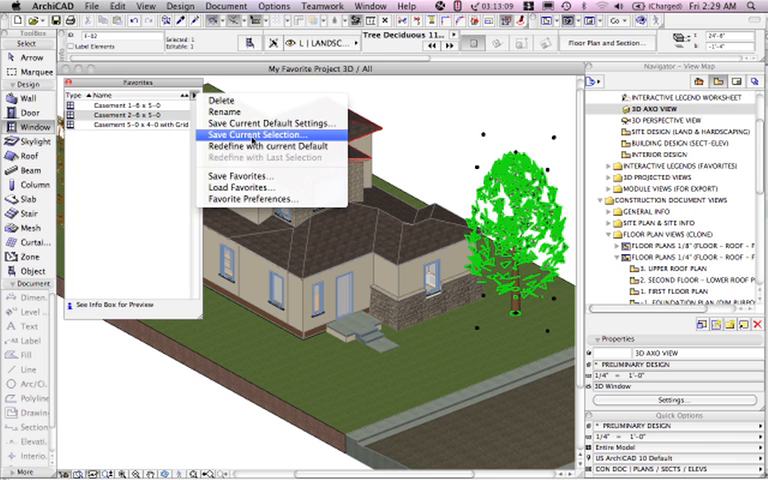
click(260, 136)
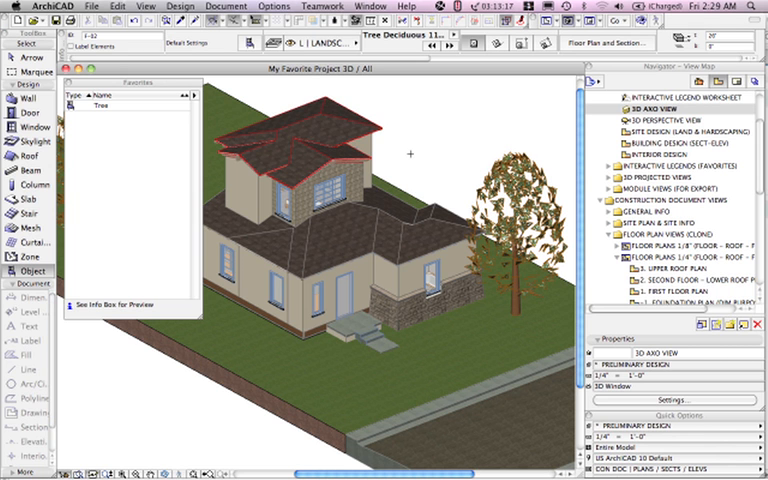
double_click(680, 292)
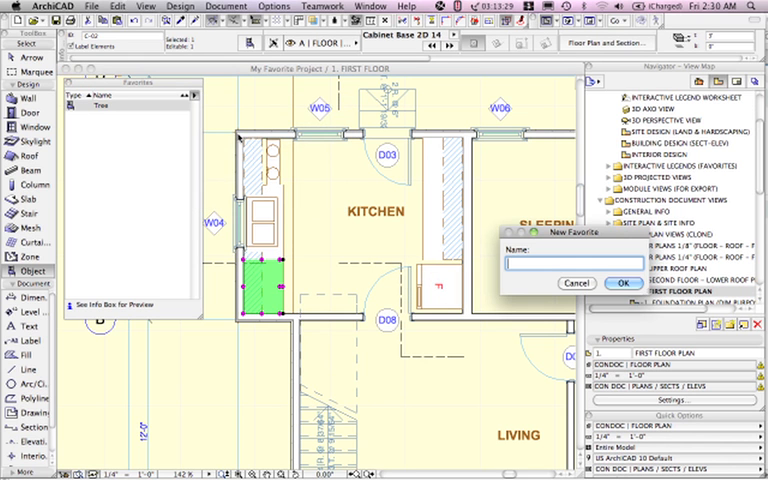
- Save the 'Base Cabinet' and 'Base Cabinet Sink' kitchen cabinet favorites
text(Base Cab)
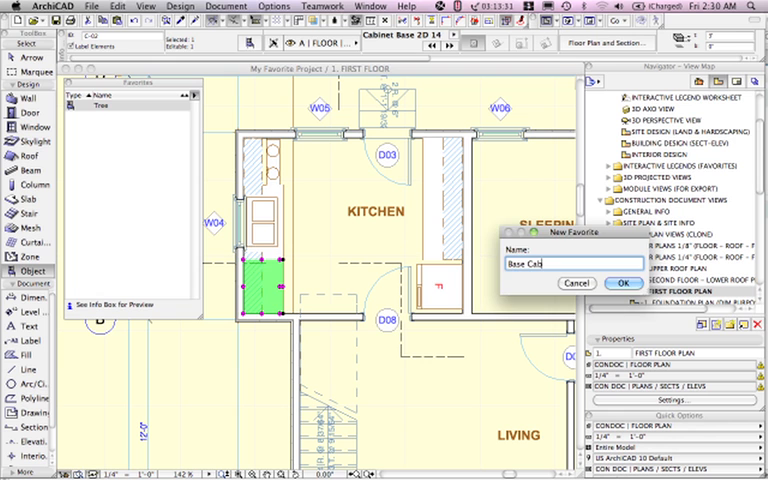
click(624, 284)
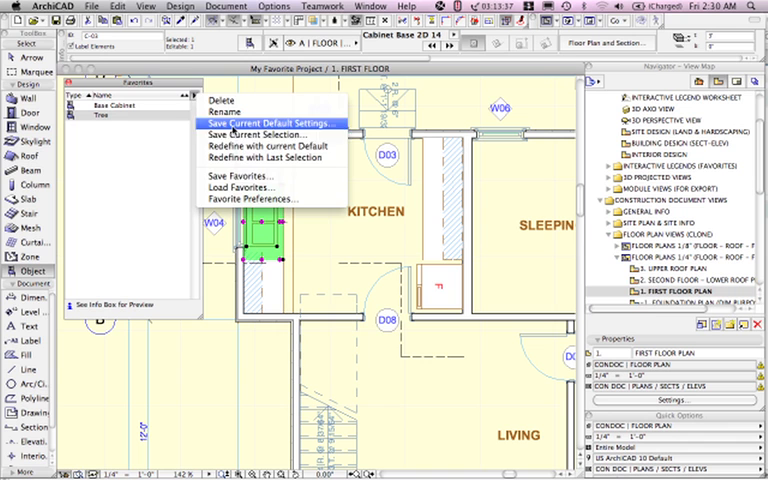
click(266, 134)
text(Base Cabinet w)
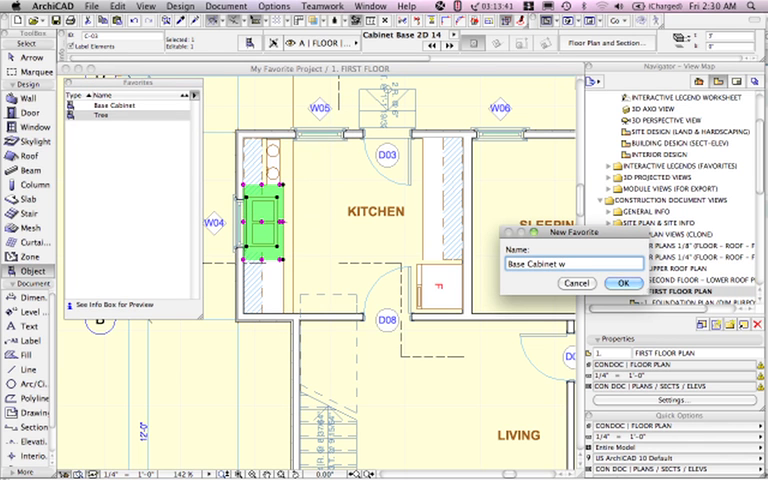
click(624, 284)
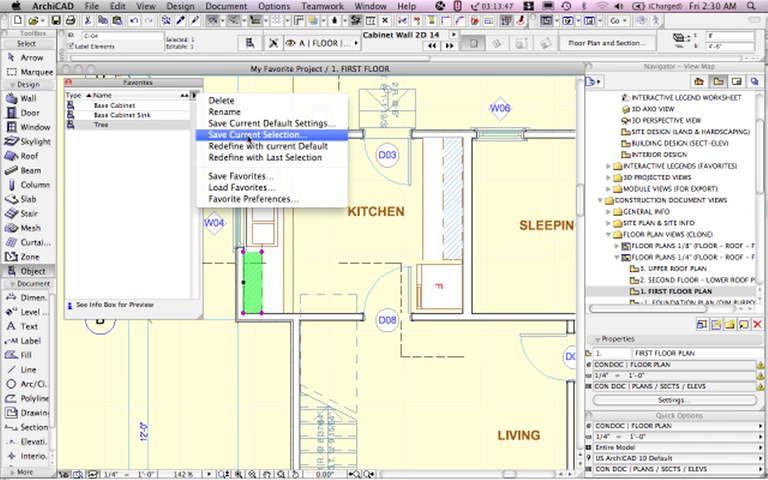
- Save the 'Upper Cabinet' favorite and switch to the Dimension tool
click(262, 134)
text(Upper Cabinet)
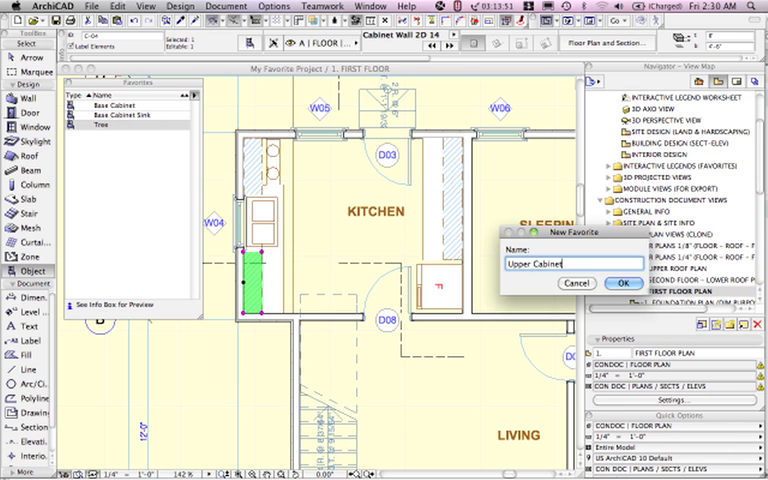
click(624, 284)
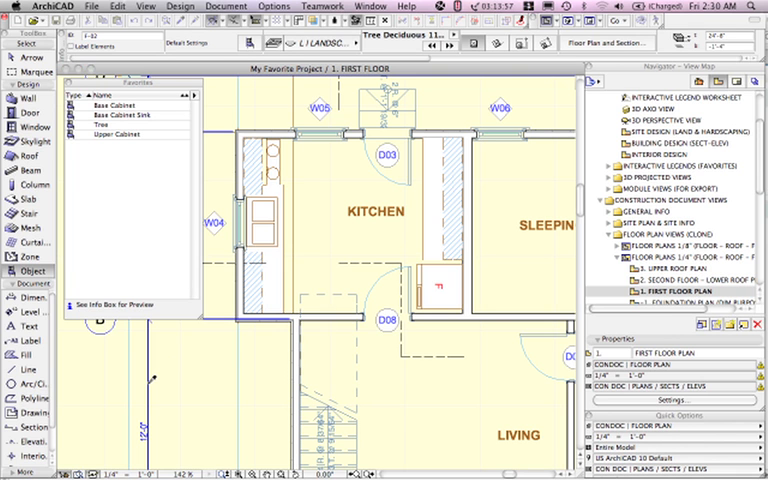
click(32, 298)
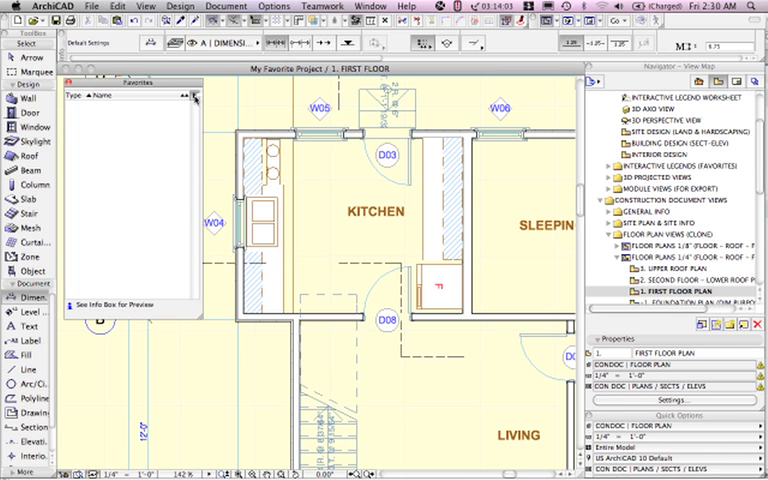
- Save 'Dimensions' and 'Grid Bubble' favorites from the selected annotation elements
click(196, 96)
text(D)
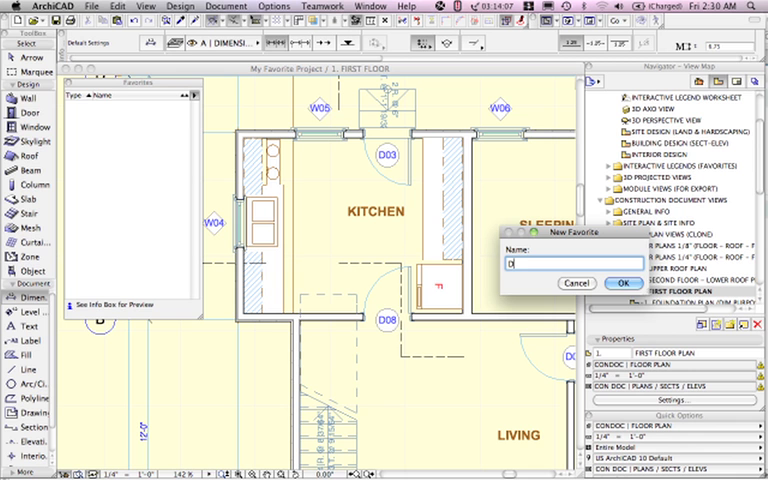
click(624, 284)
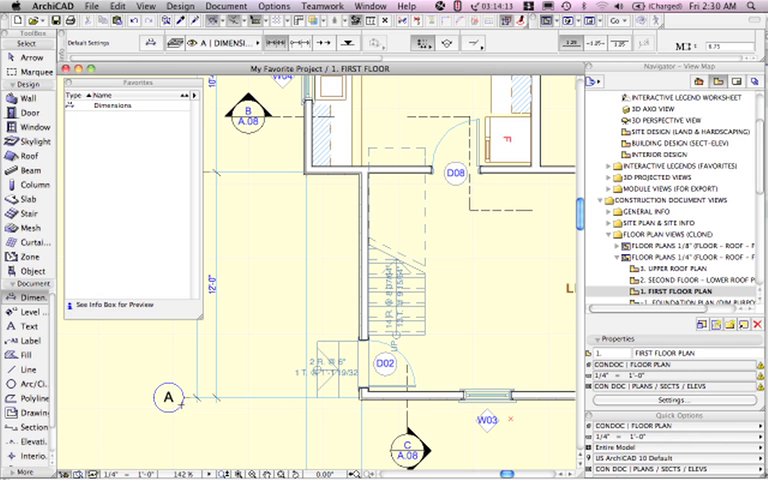
click(168, 396)
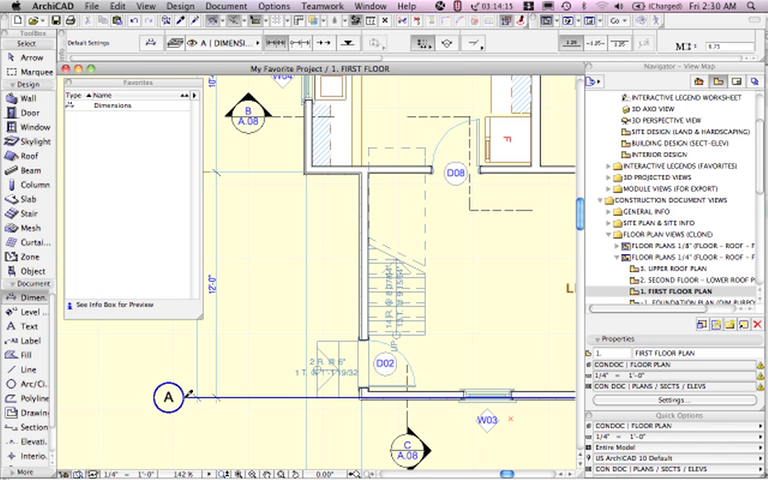
click(30, 398)
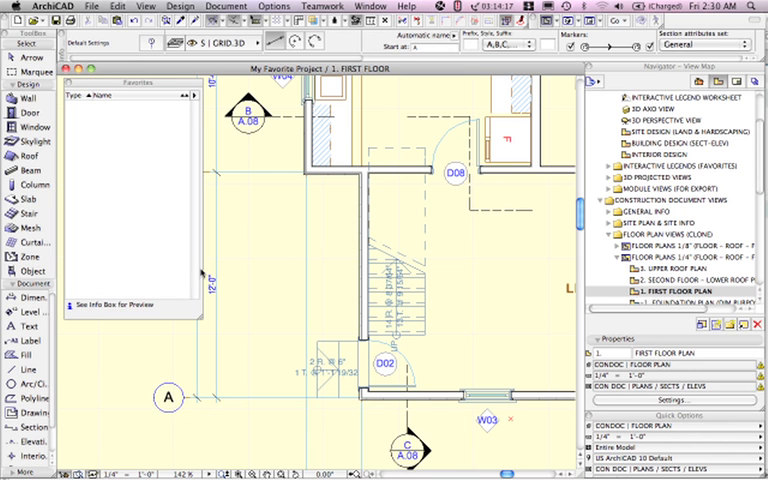
click(194, 96)
text(Grid)
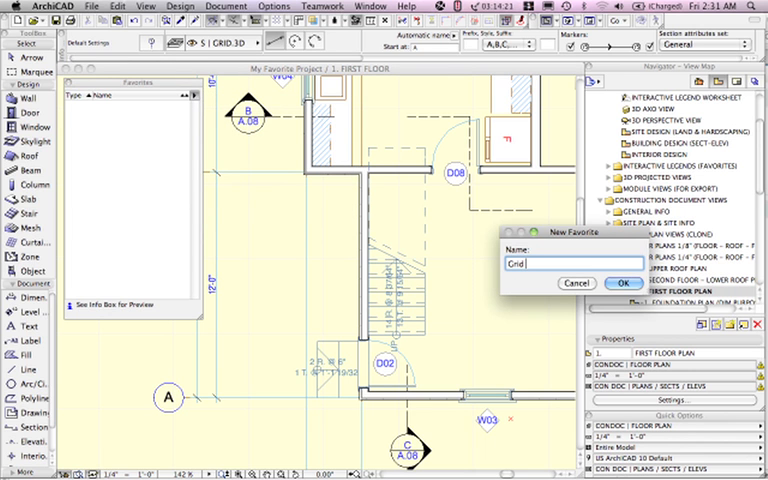
click(624, 284)
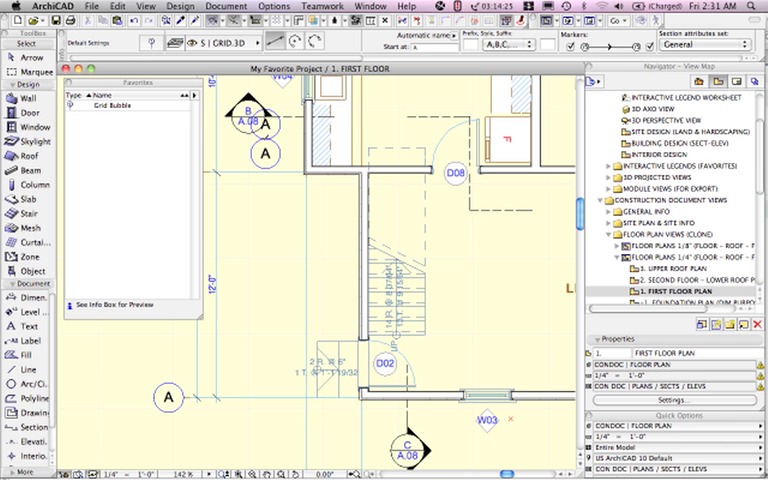
- Save the selected section marker as favorite 'Section Marker'
click(248, 118)
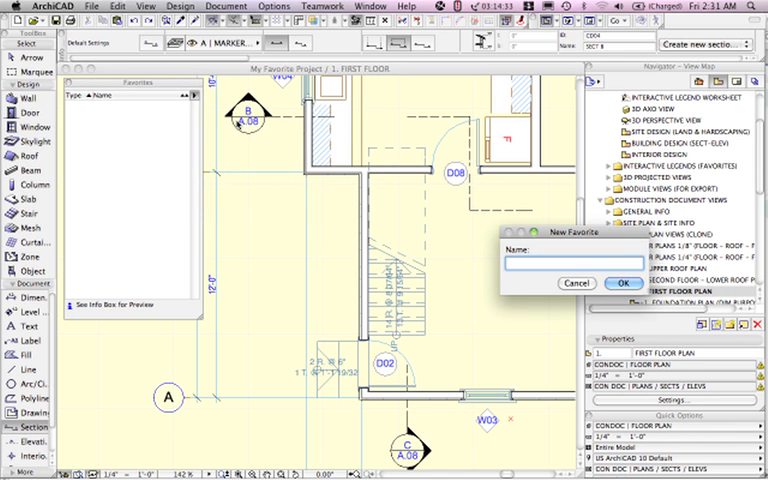
text(Section Mark)
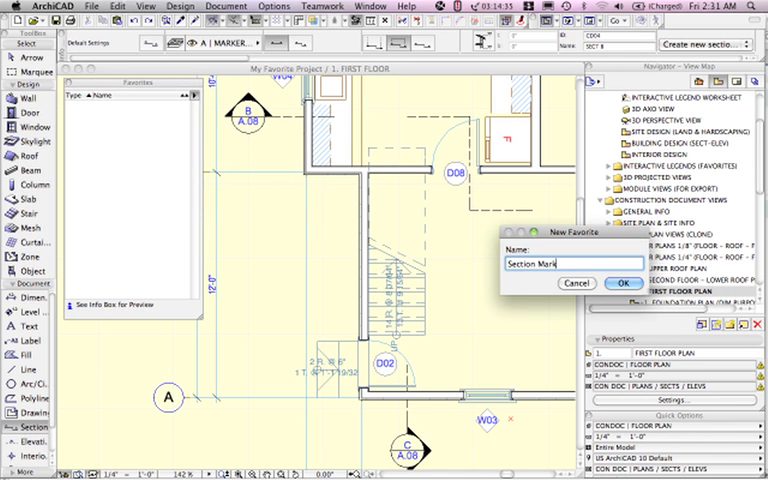
click(624, 284)
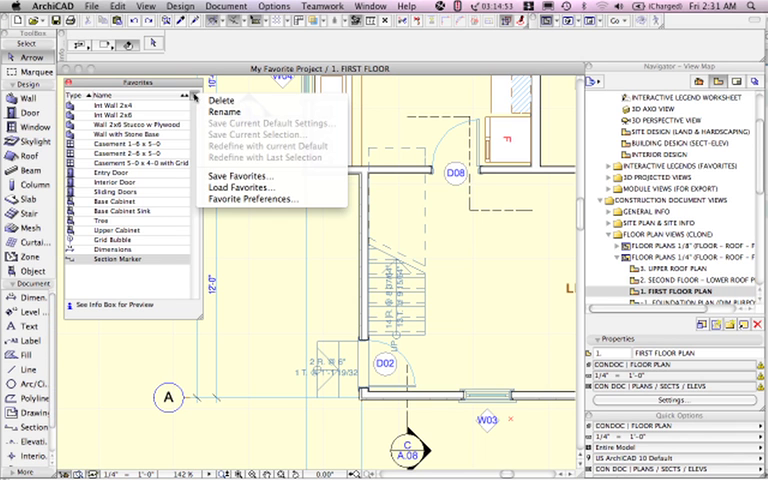
mouse_move(240, 176)
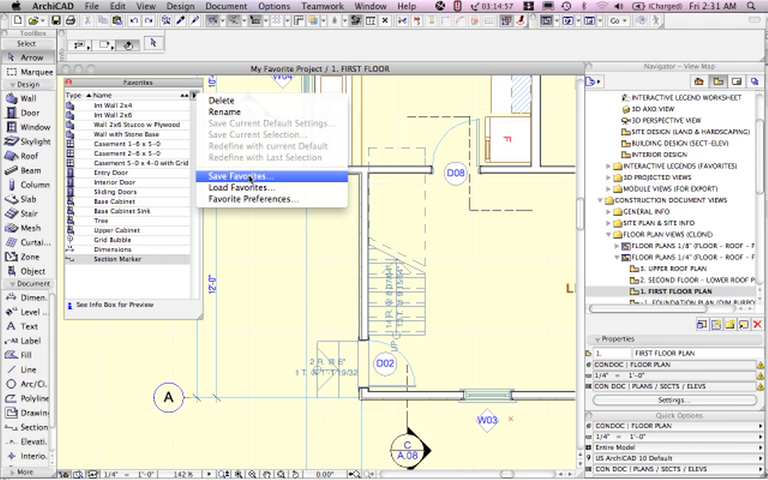
- Save the favorites list to My Favorites.pnf, replacing the existing file
click(246, 176)
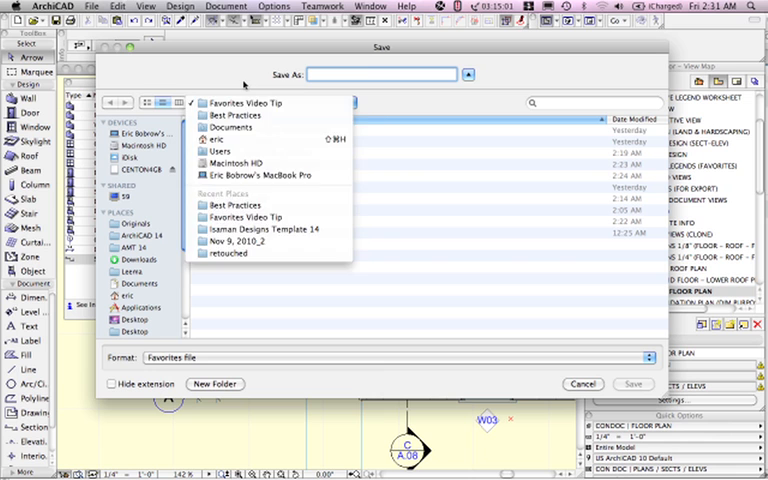
click(244, 216)
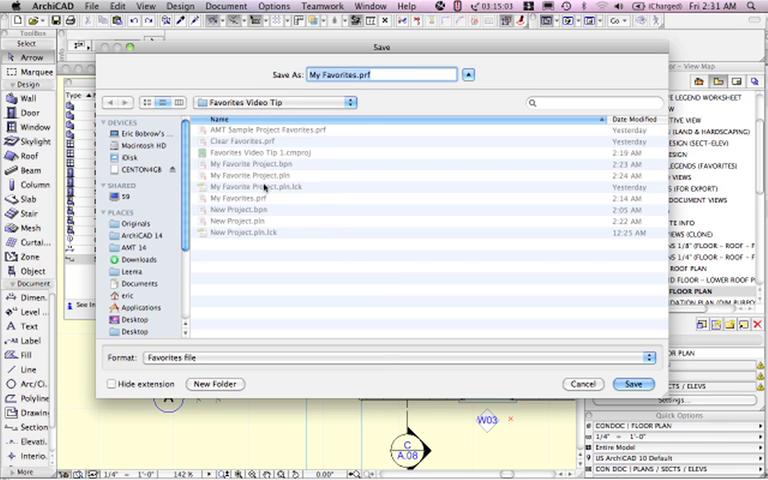
mouse_move(466, 156)
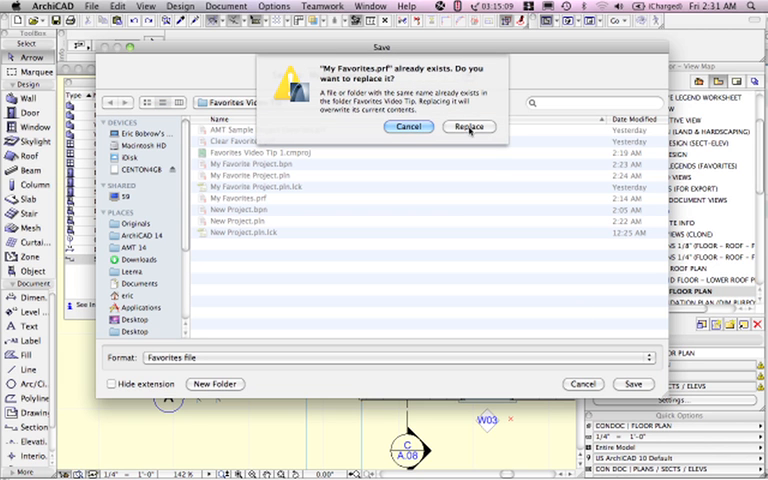
click(468, 128)
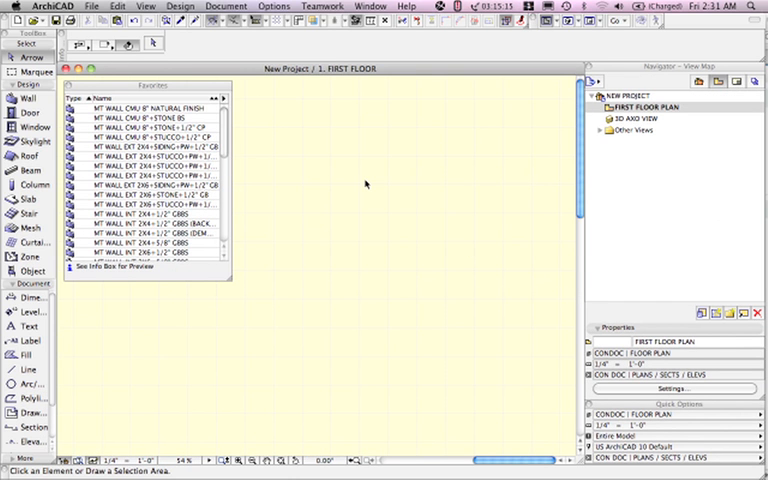
mouse_move(344, 152)
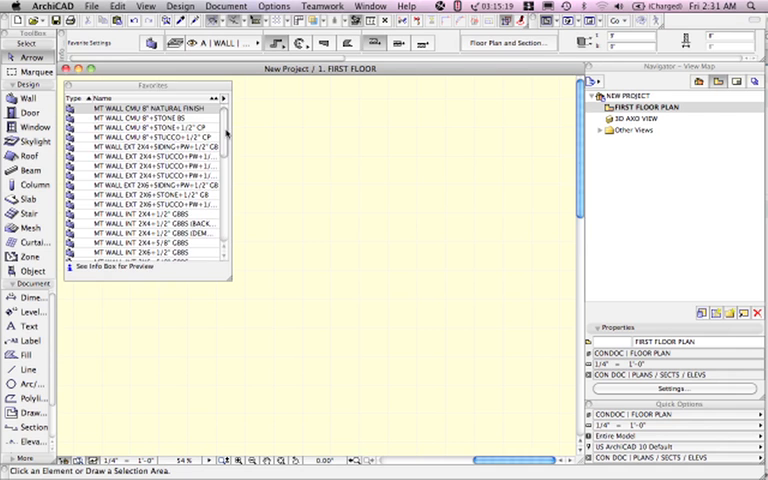
- Review the default MT favorites list, pick a floor entry and bring up the palette's options menu
scroll(down, 3)
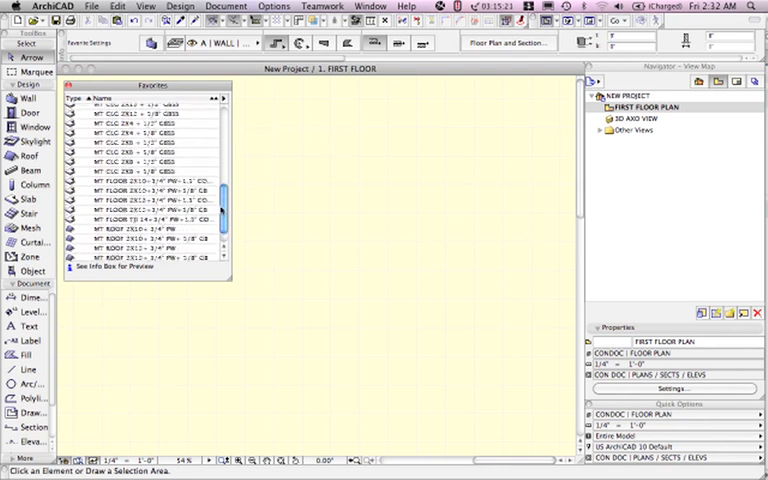
scroll(down, 3)
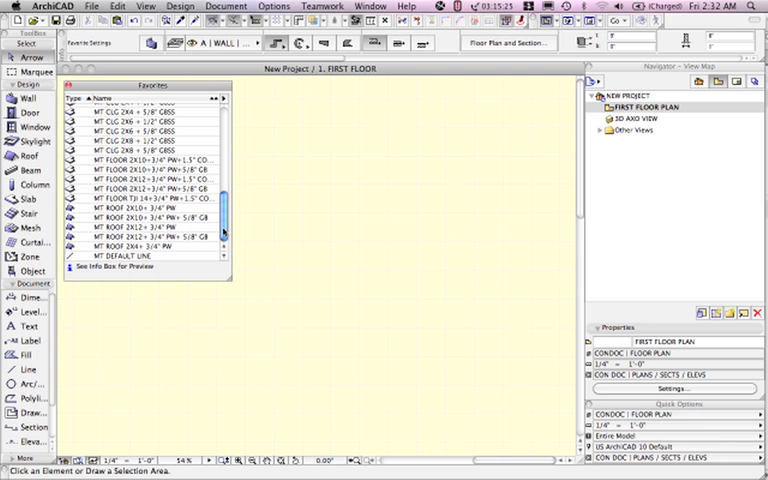
click(150, 210)
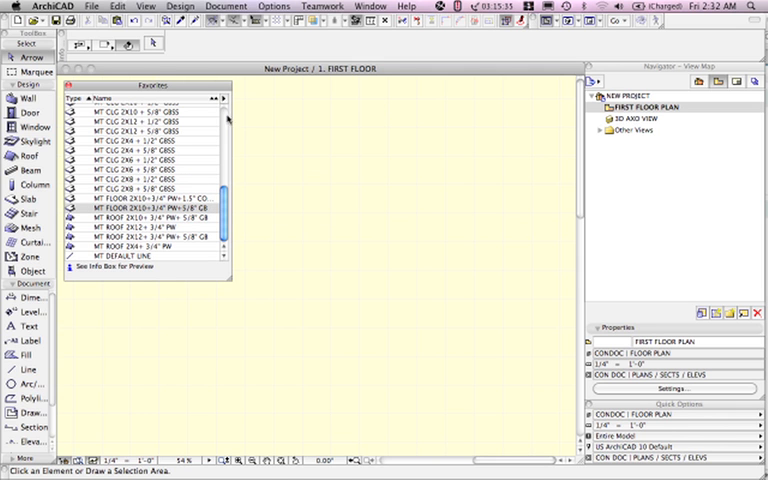
click(224, 98)
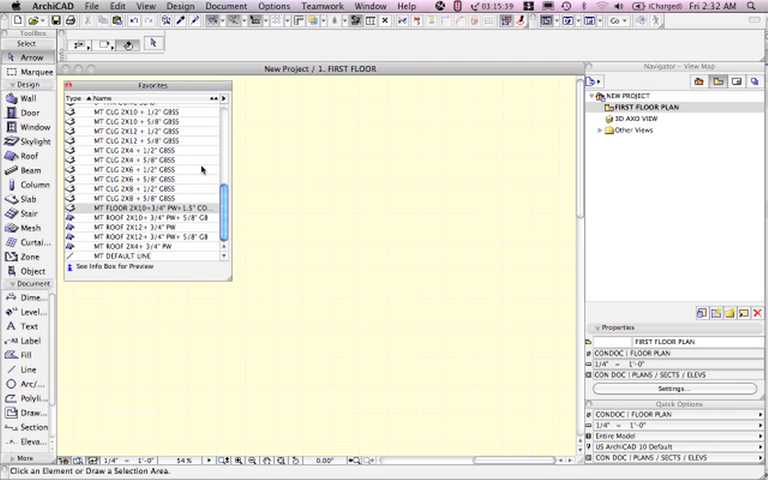
click(224, 98)
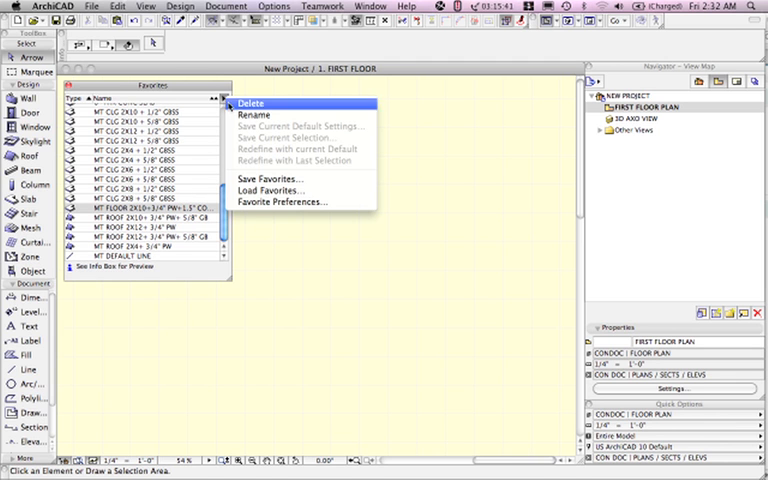
- Load My Favorites.pnf and replace the project's current favorites with it
click(272, 190)
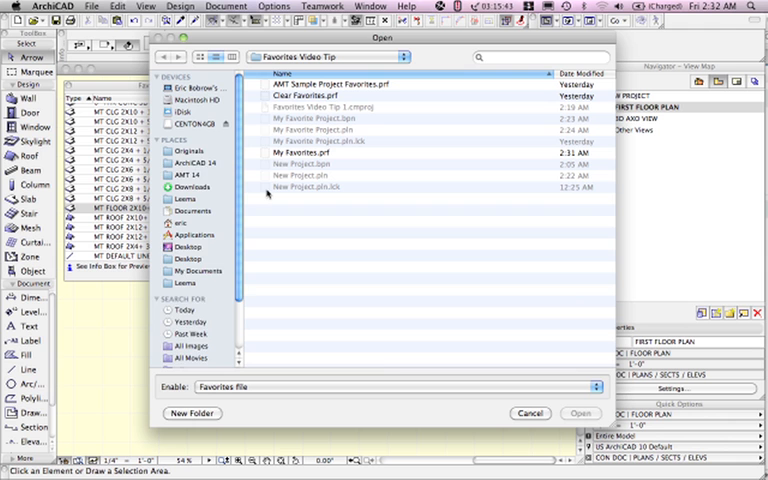
click(300, 152)
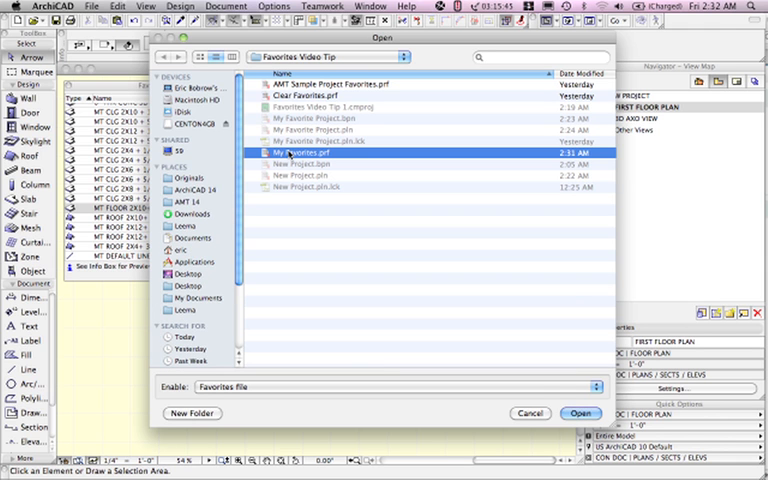
click(580, 412)
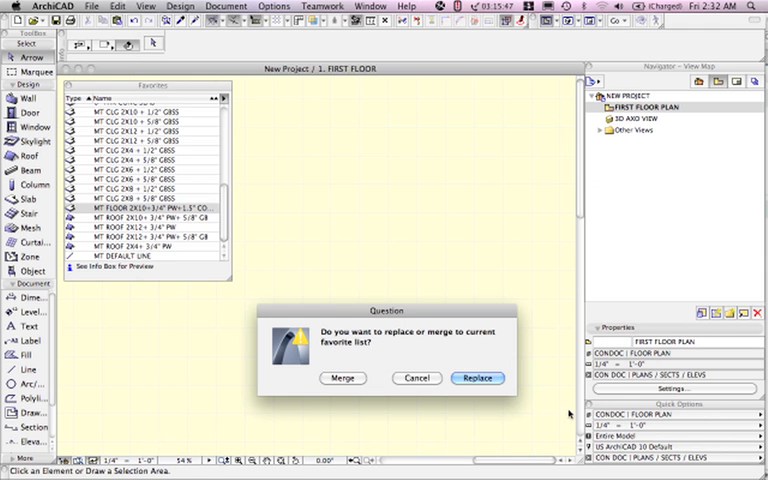
click(476, 378)
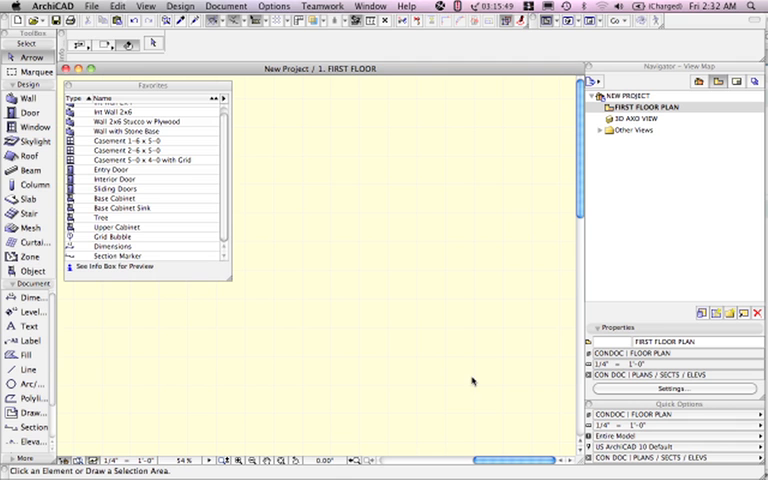
- Apply the Section Marker favorite and review the loaded custom favorites list
click(116, 256)
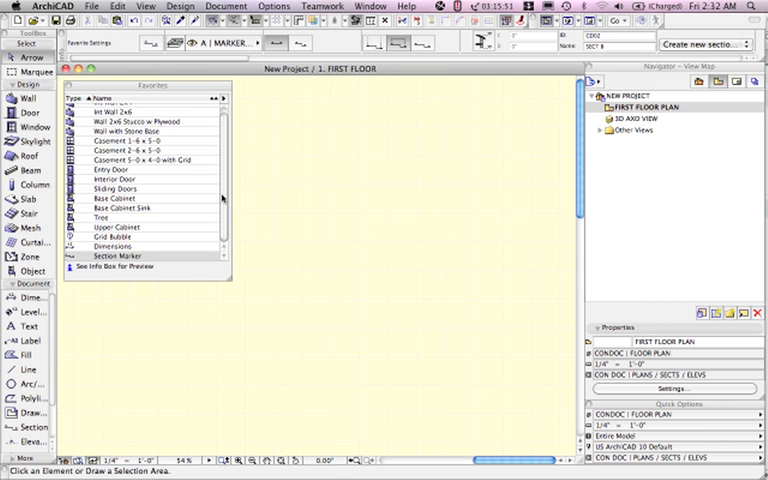
scroll(up, 3)
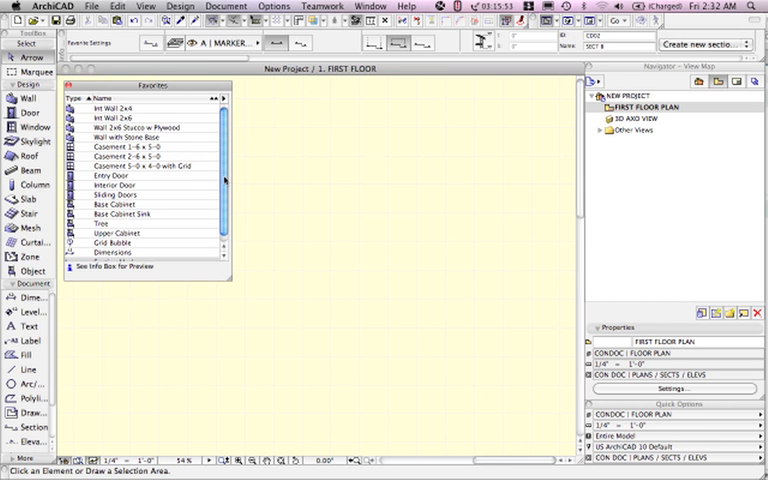
scroll(down, 3)
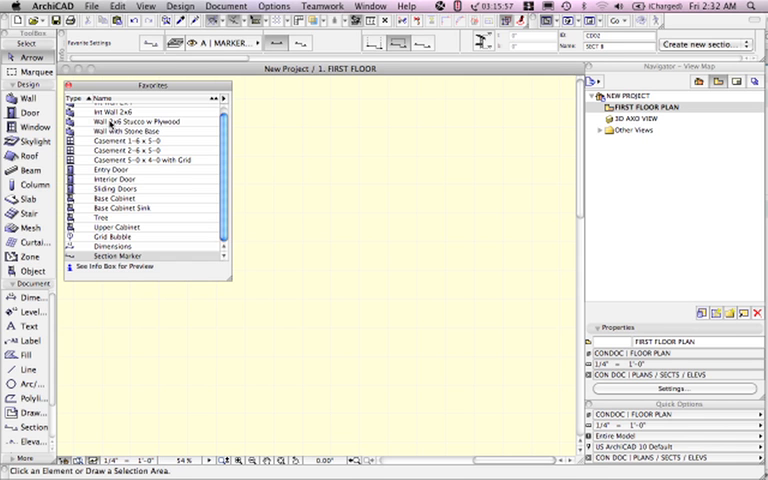
- Draw a rectangular perimeter of walls on the floor plan using the stucco and plywood wall favorite
click(136, 128)
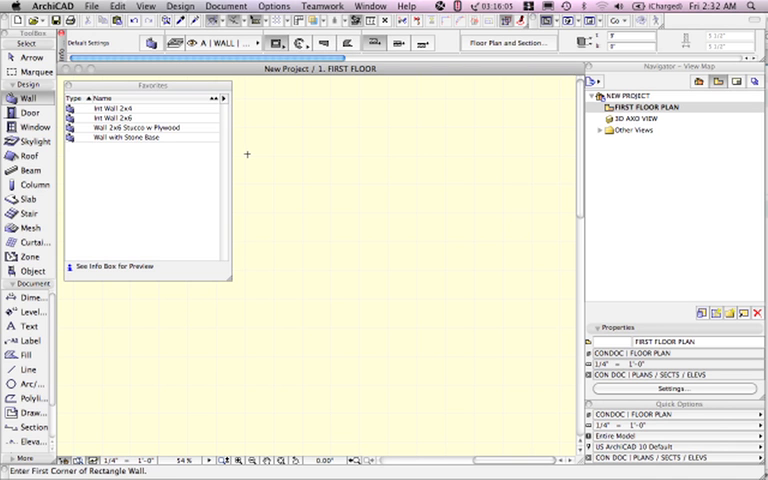
drag(248, 154, 488, 288)
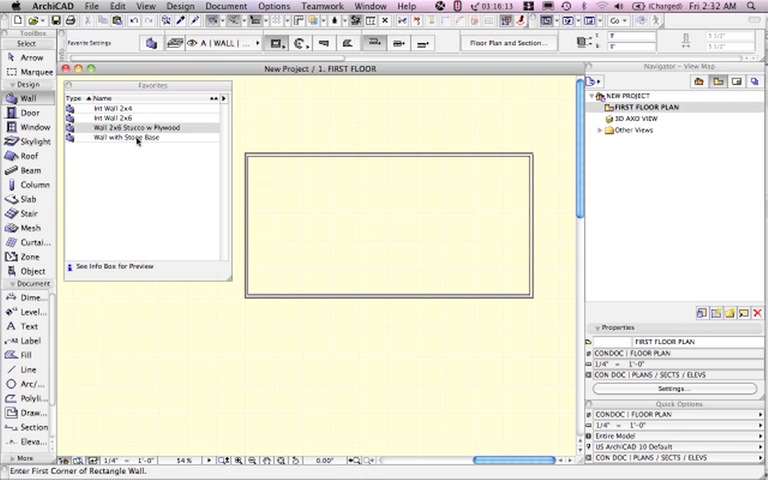
click(130, 128)
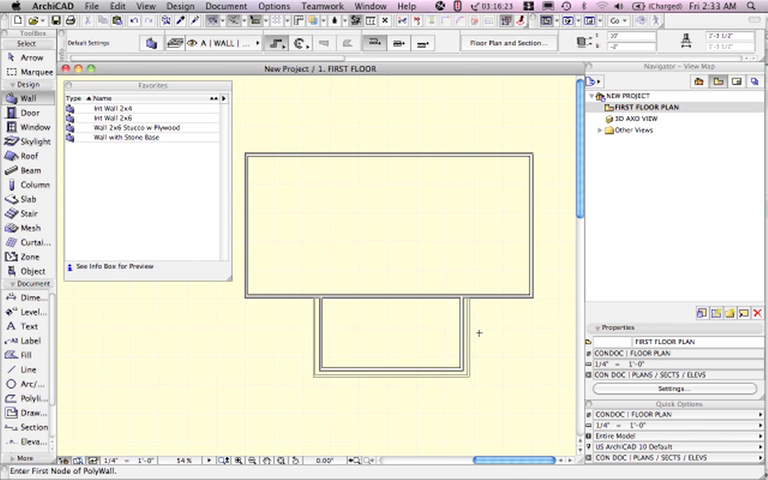
mouse_move(428, 336)
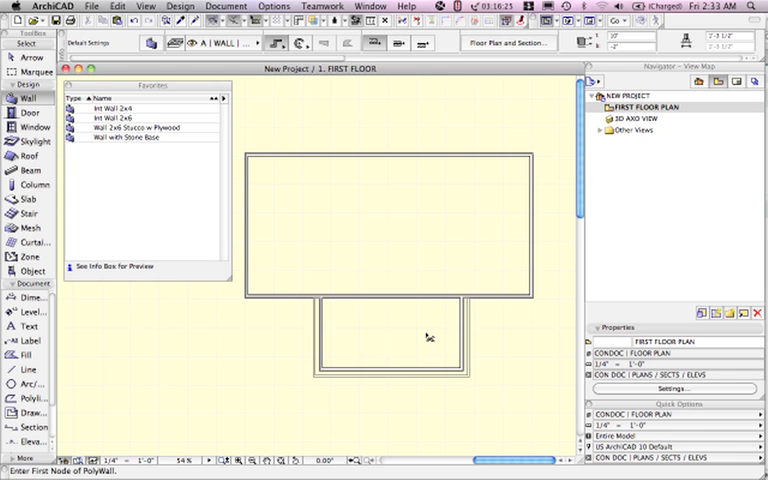
mouse_move(434, 304)
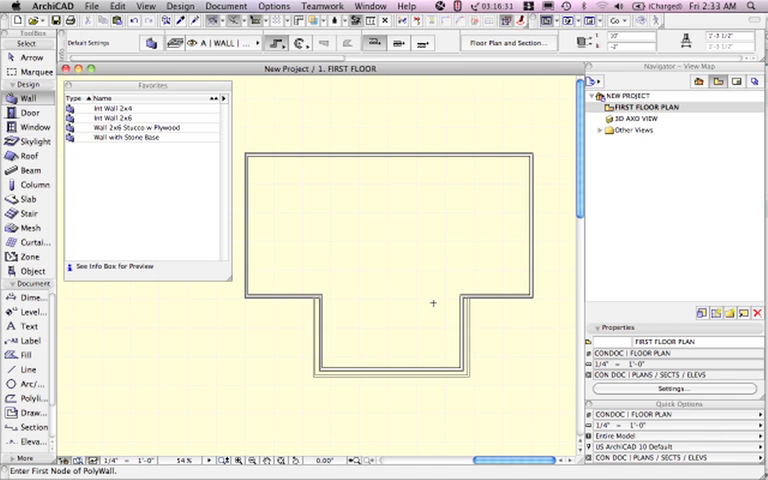
mouse_move(424, 312)
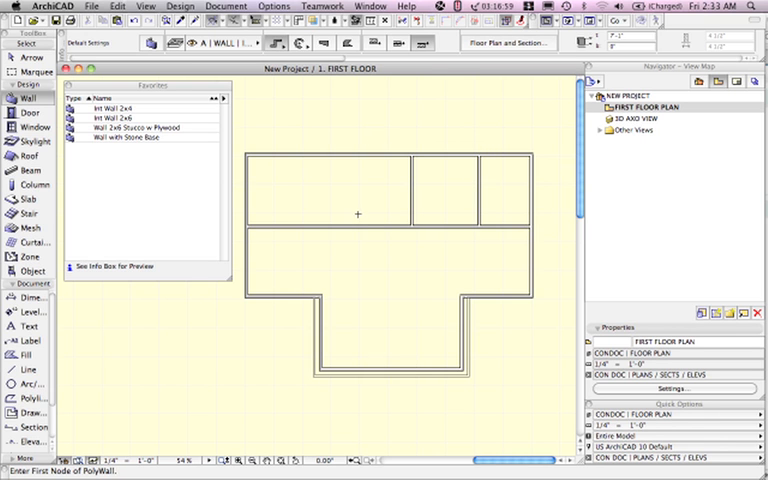
- Apply an interior wall favorite to the long interior wall across the plan
click(360, 230)
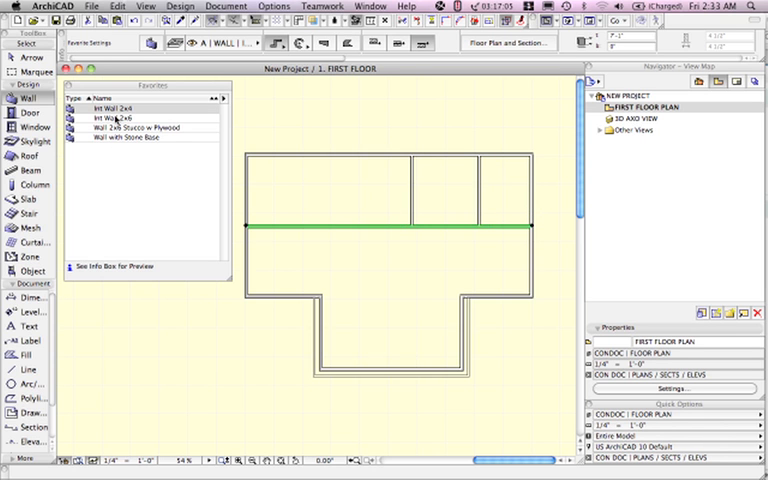
click(150, 116)
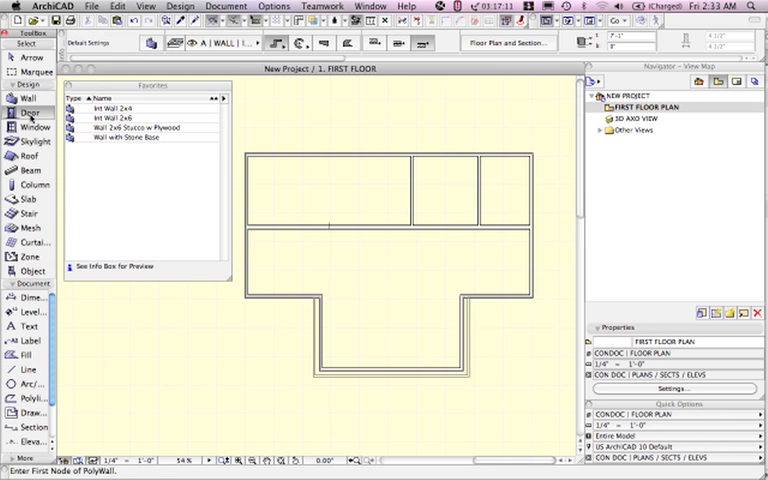
- Place an Interior Door by its corner on the room wall and set its opening side
click(28, 112)
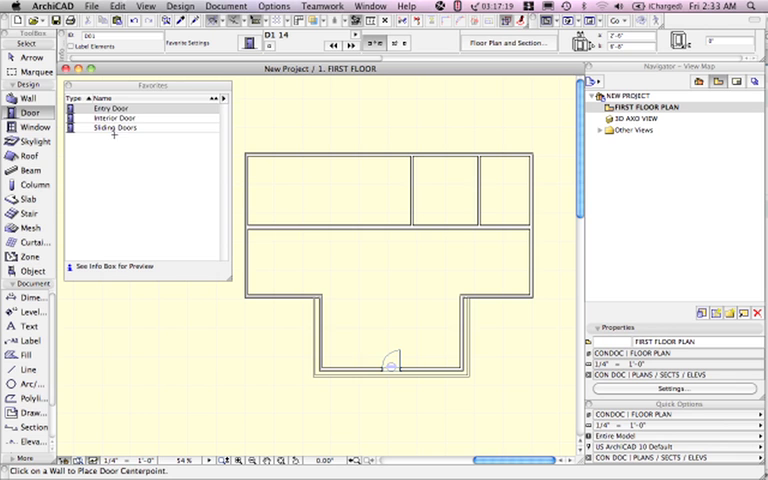
click(116, 116)
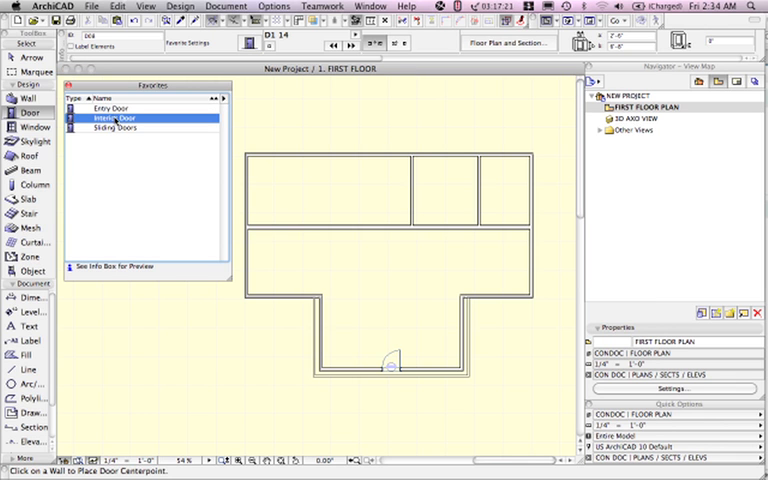
click(400, 44)
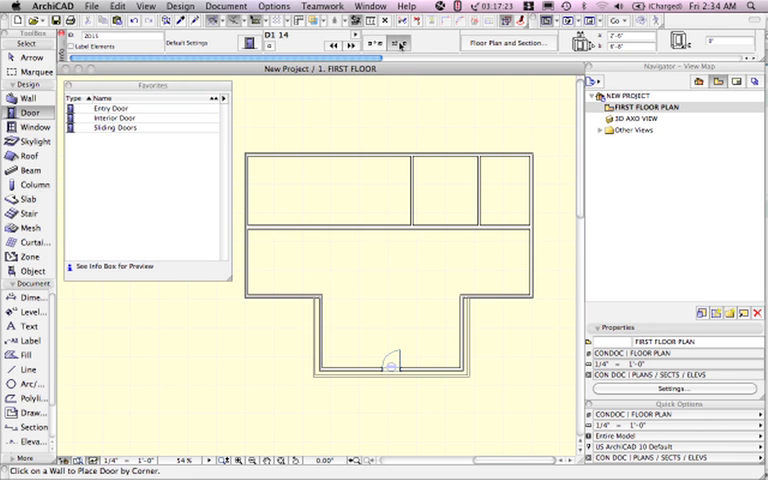
mouse_move(404, 224)
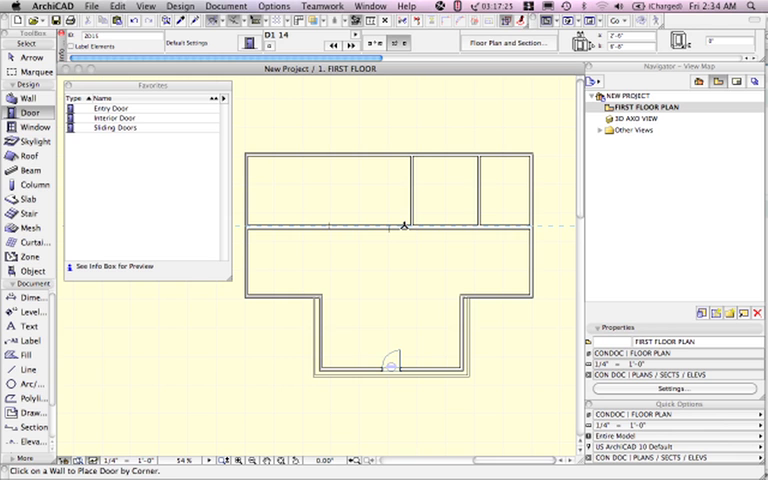
click(400, 224)
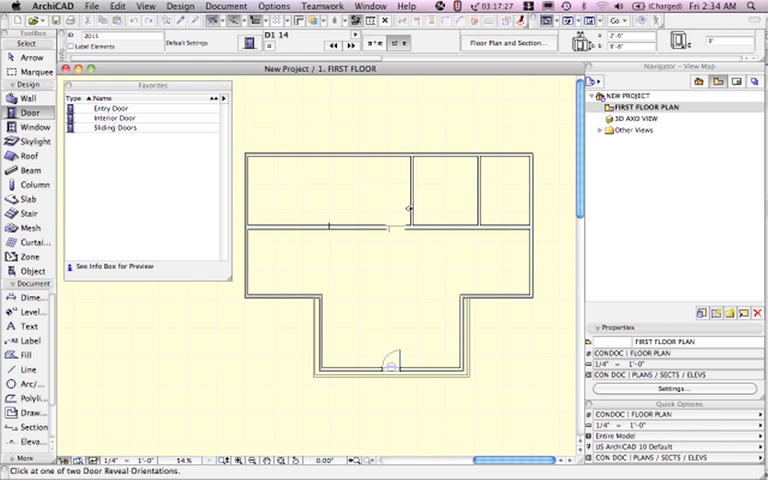
click(114, 116)
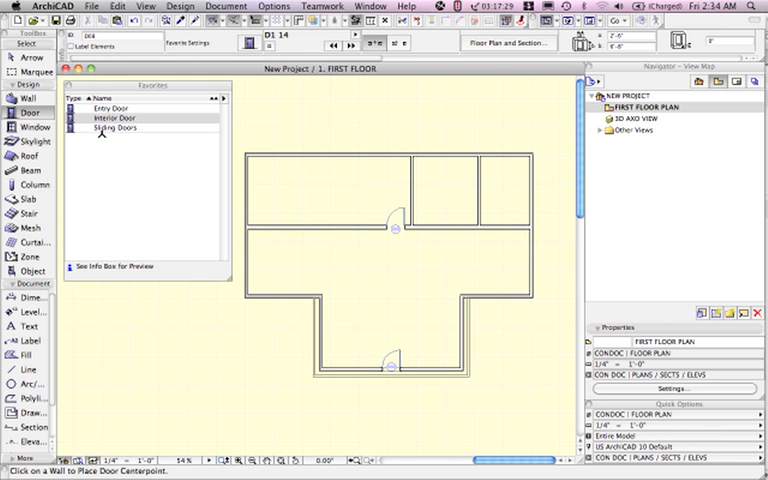
- Place a Sliding Doors favorite on the interior wall and set its reveal side
click(116, 128)
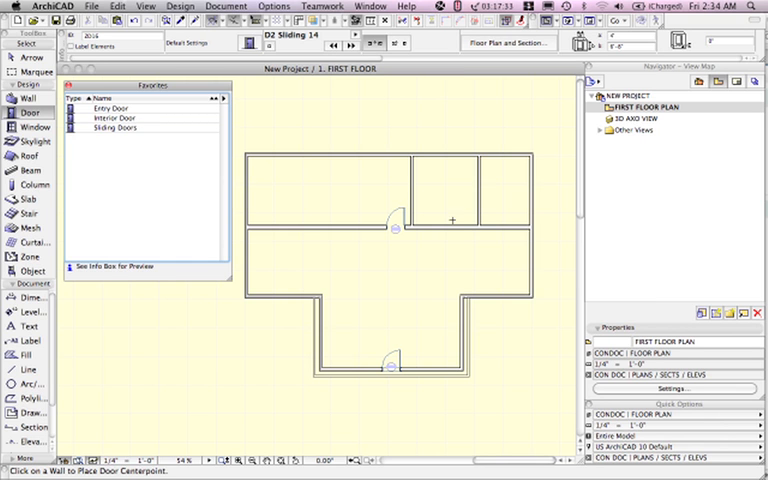
click(452, 228)
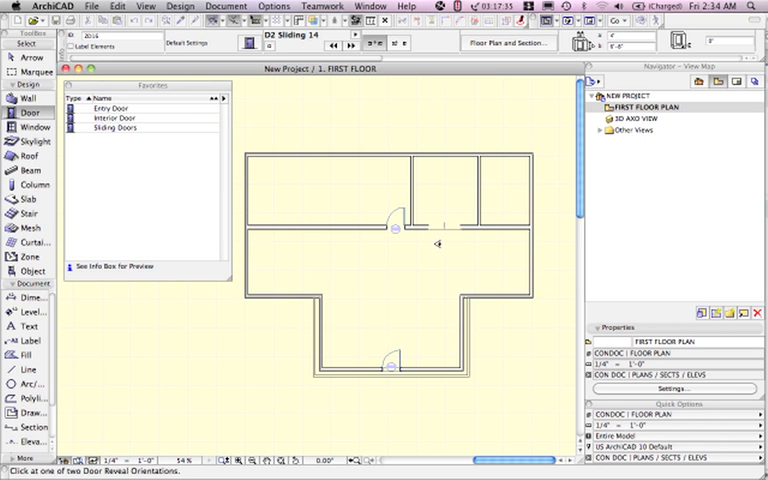
click(440, 228)
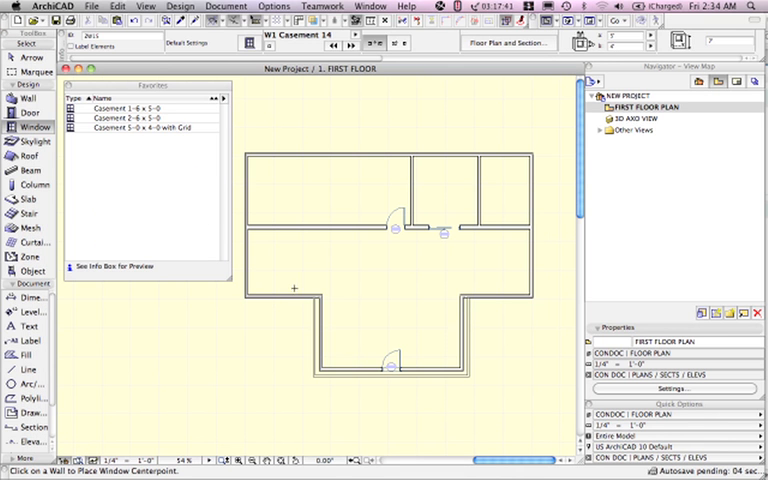
- Place a casement window favorite in an exterior wall
click(130, 120)
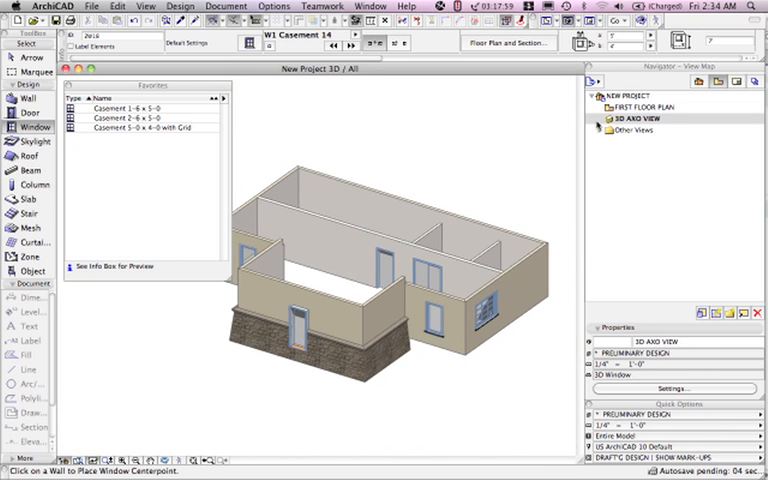
mouse_move(494, 168)
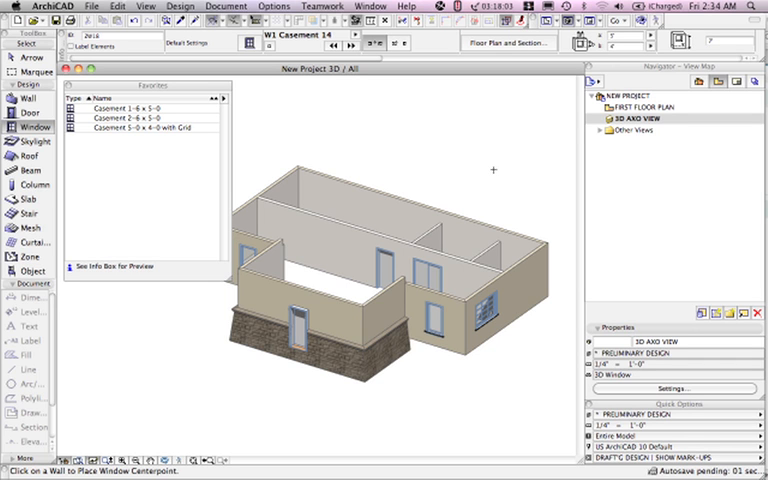
mouse_move(478, 172)
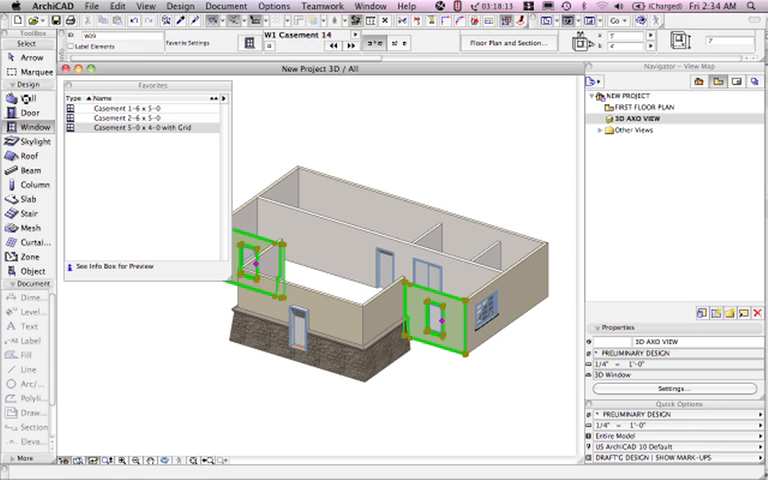
click(32, 96)
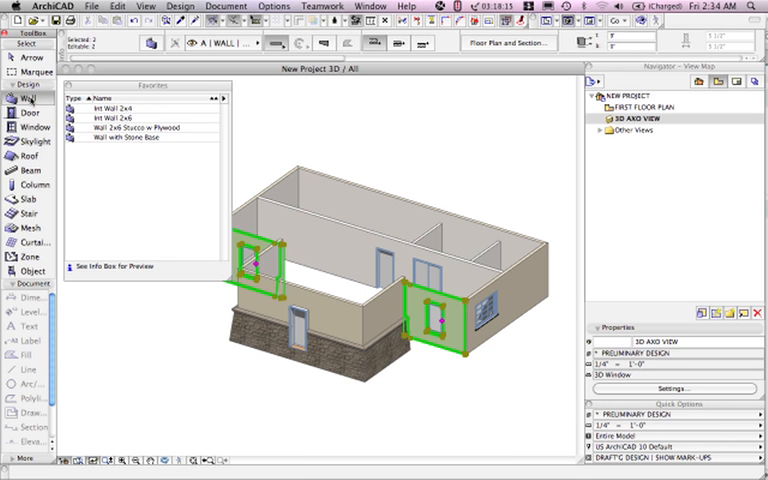
click(130, 136)
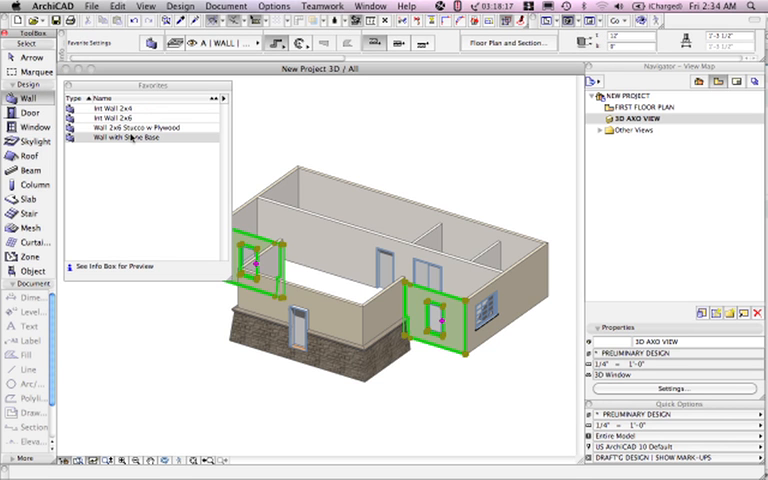
click(128, 138)
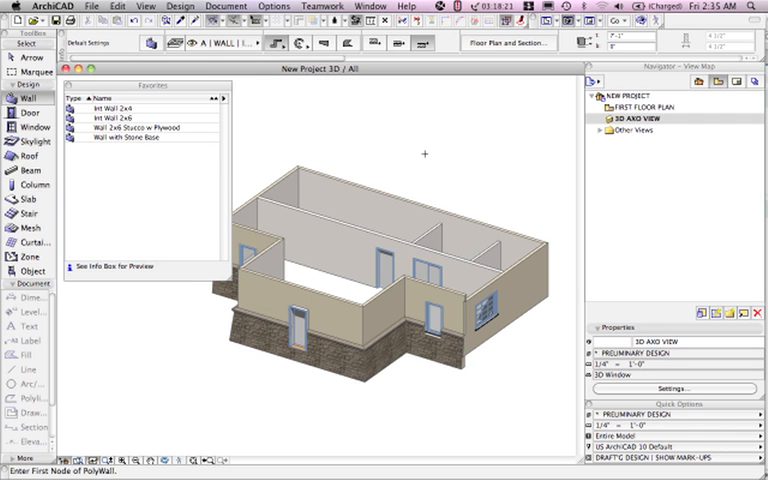
click(438, 320)
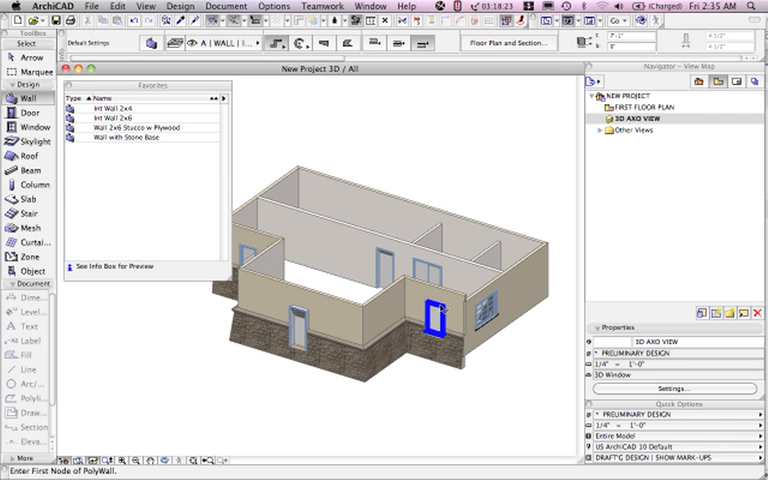
click(436, 328)
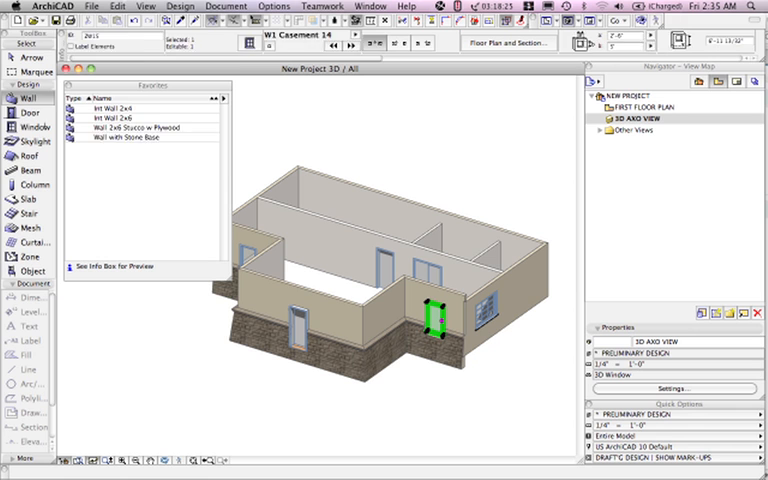
click(32, 128)
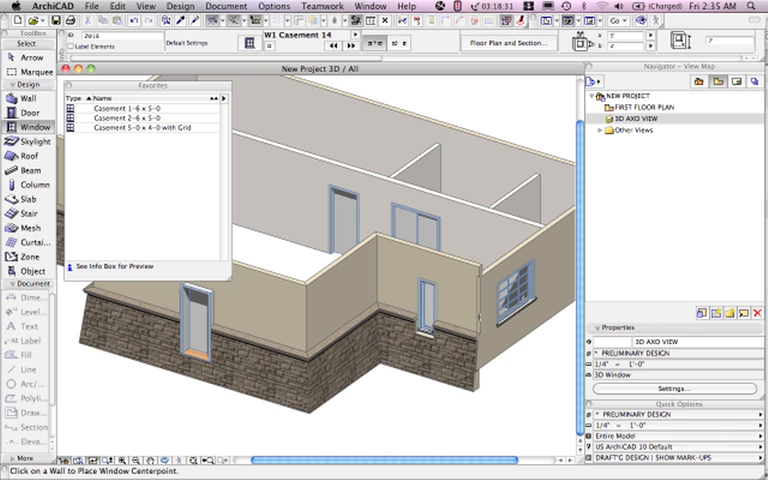
click(424, 310)
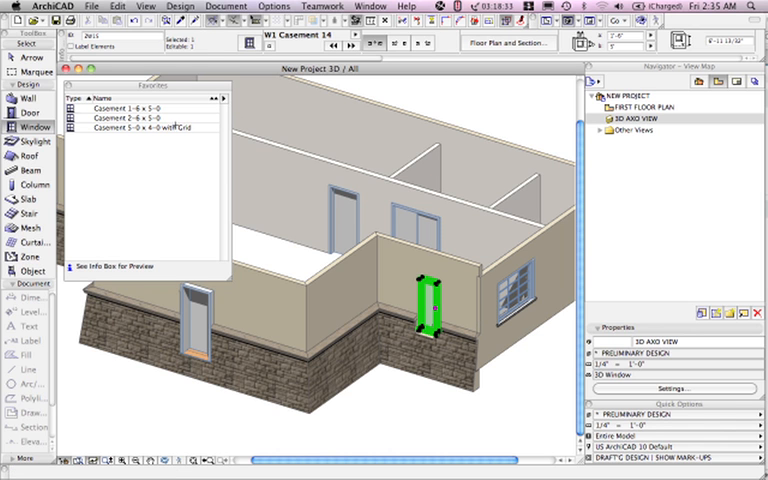
click(144, 128)
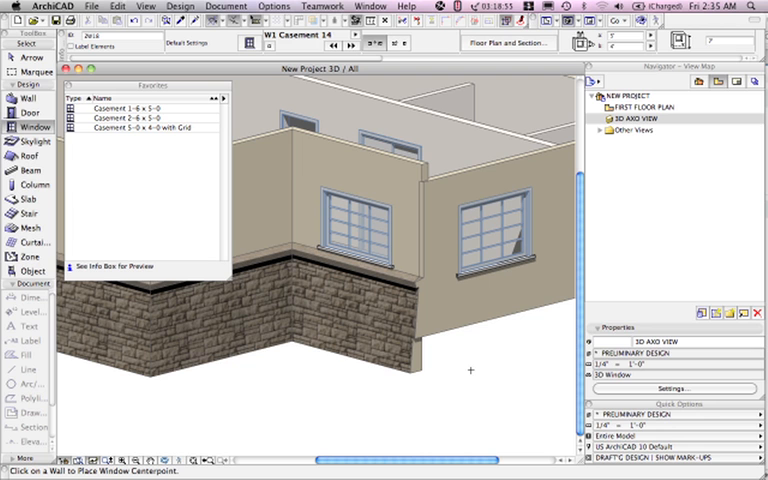
mouse_move(468, 242)
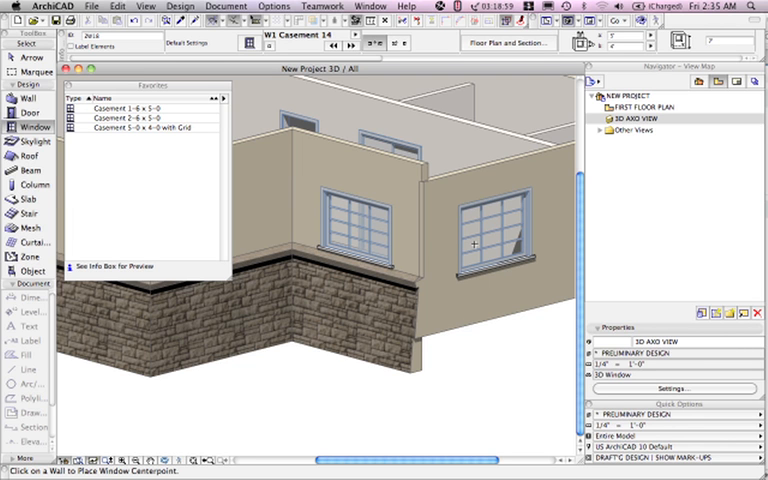
mouse_move(372, 236)
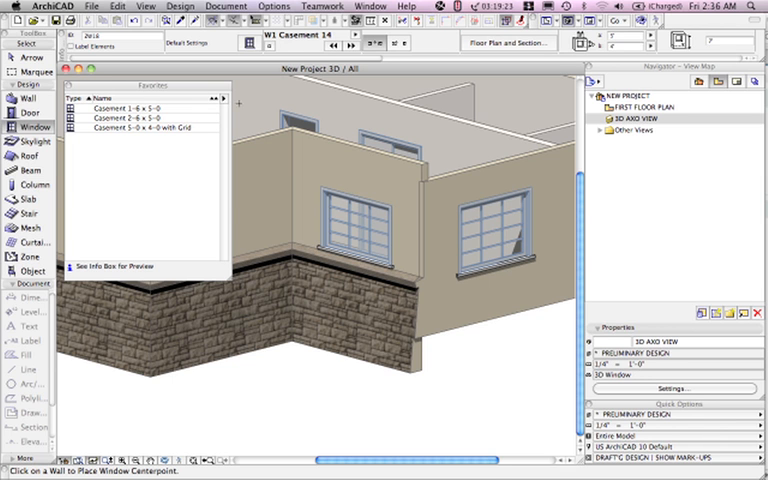
- Bring up the favorites palette options with the save and load commands
click(224, 98)
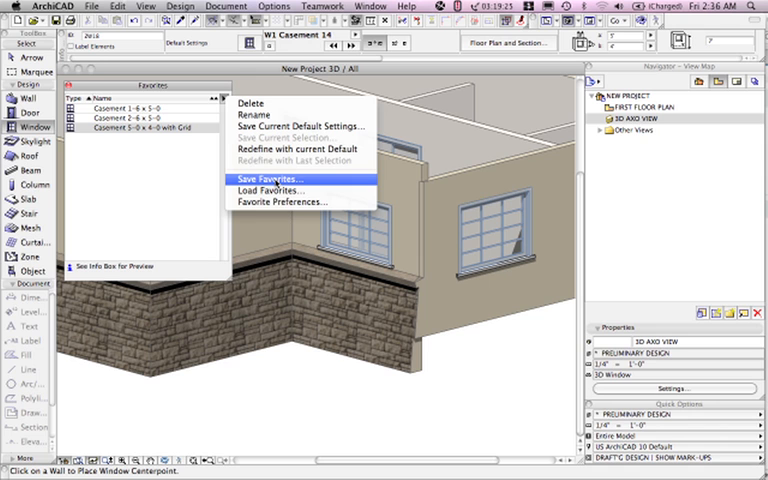
mouse_move(272, 190)
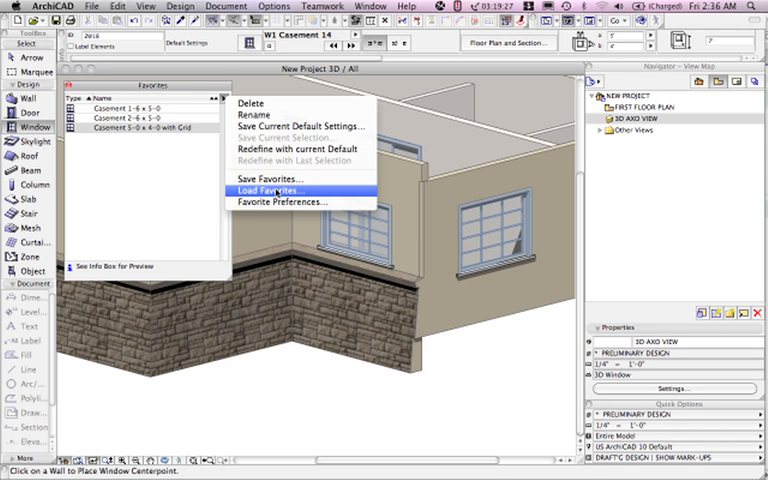